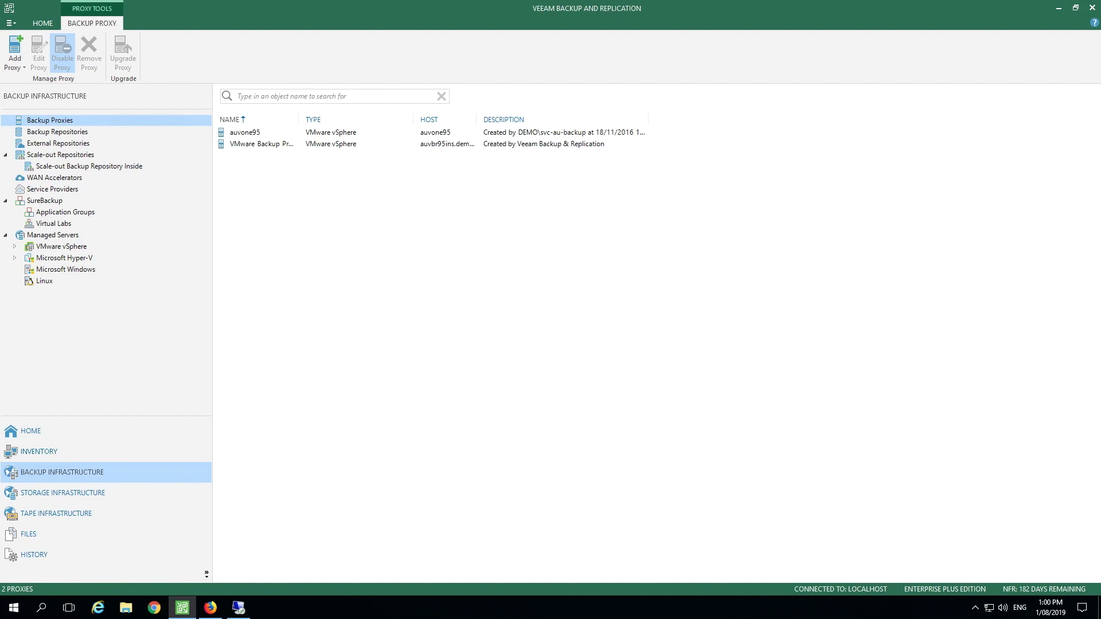
- List the managed Hyper-V servers and bring up auhv02's context menu
left_click(64, 257)
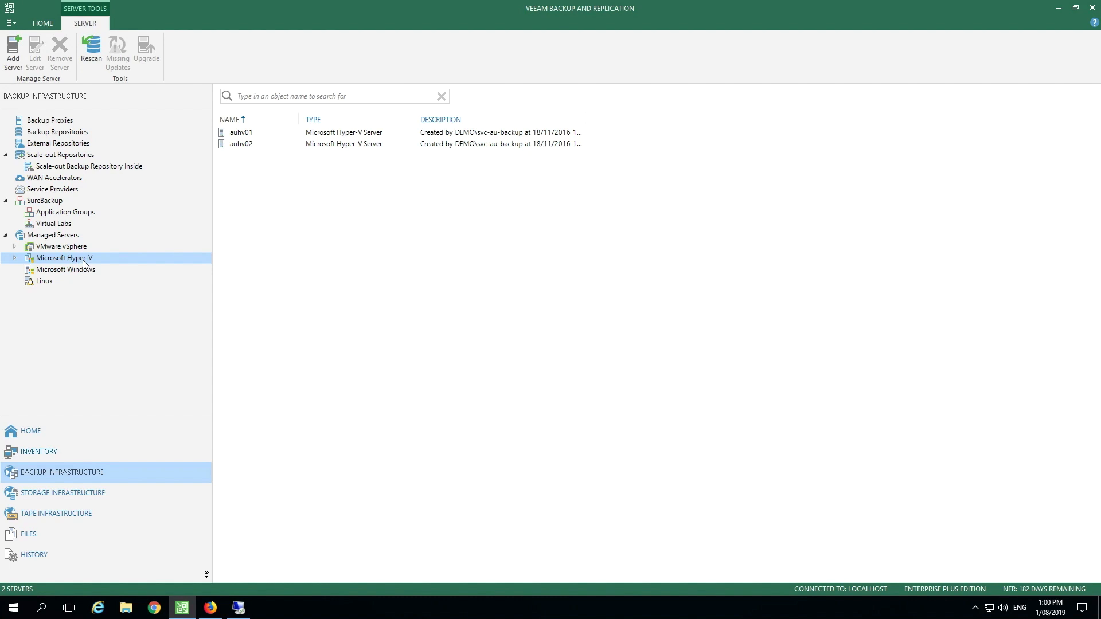
mouse_move(128, 281)
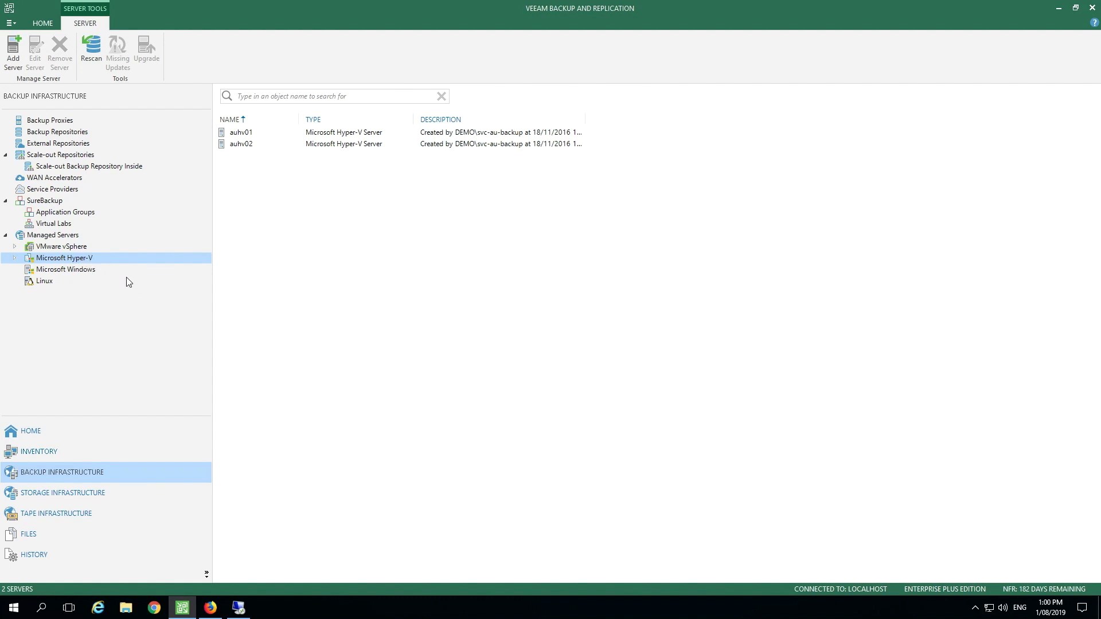
right_click(240, 144)
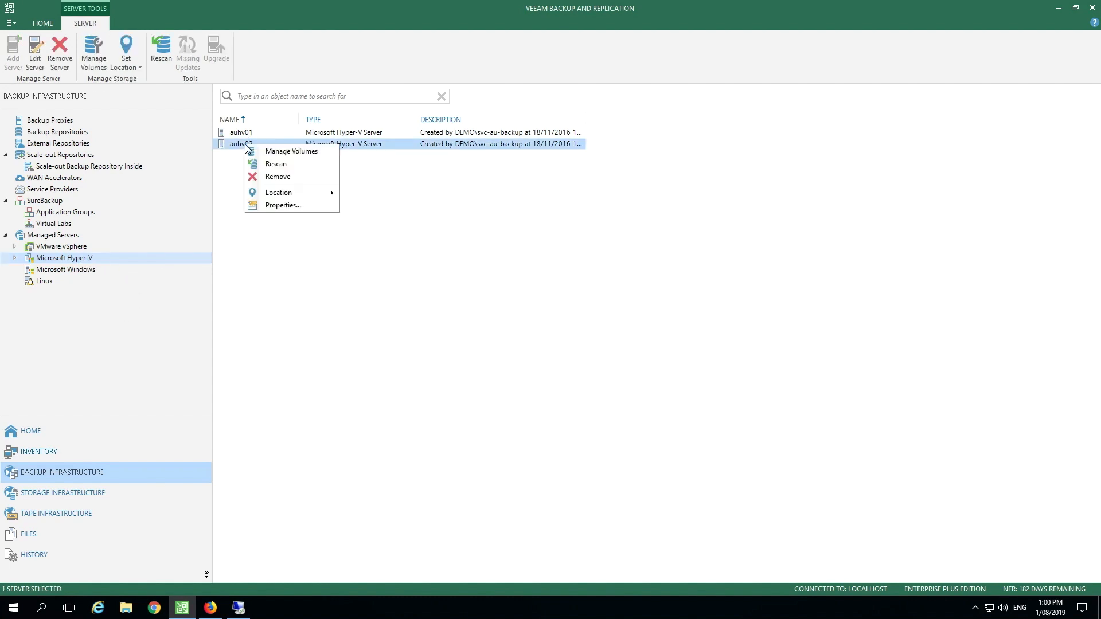
- Open auhv02's Properties and advance past Name to the standalone Hyper-V server Type page
left_click(282, 205)
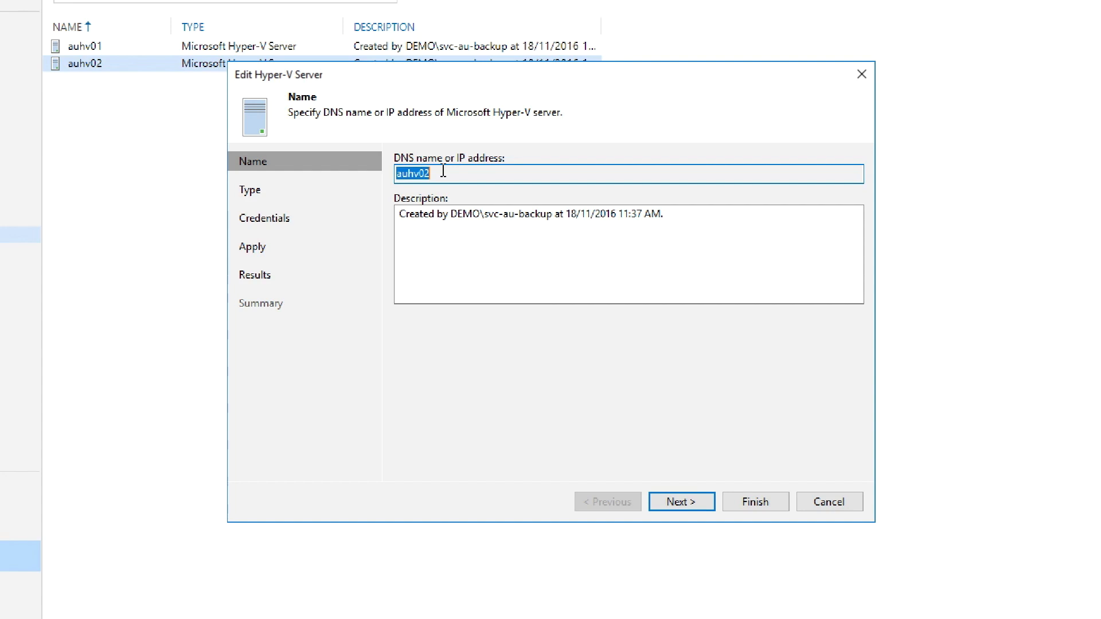
mouse_move(478, 205)
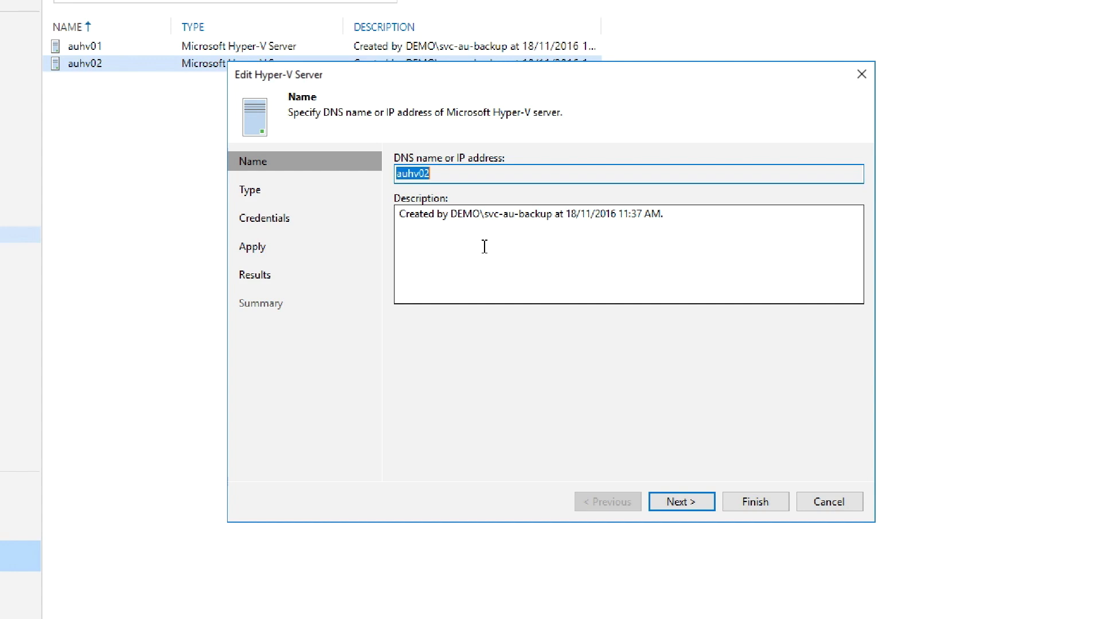
mouse_move(679, 502)
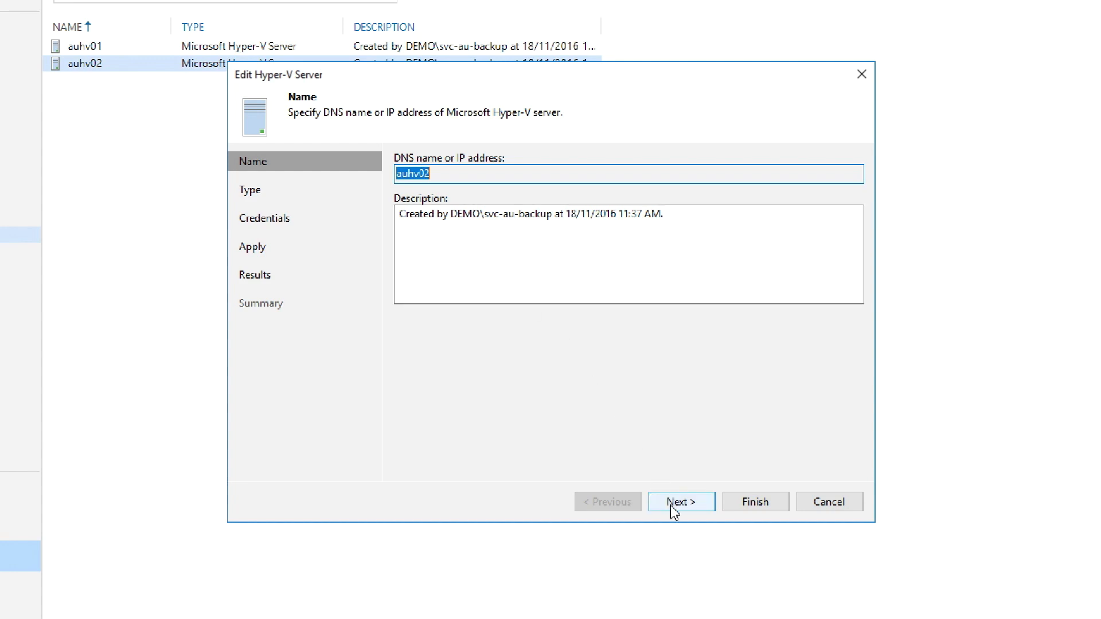
left_click(680, 501)
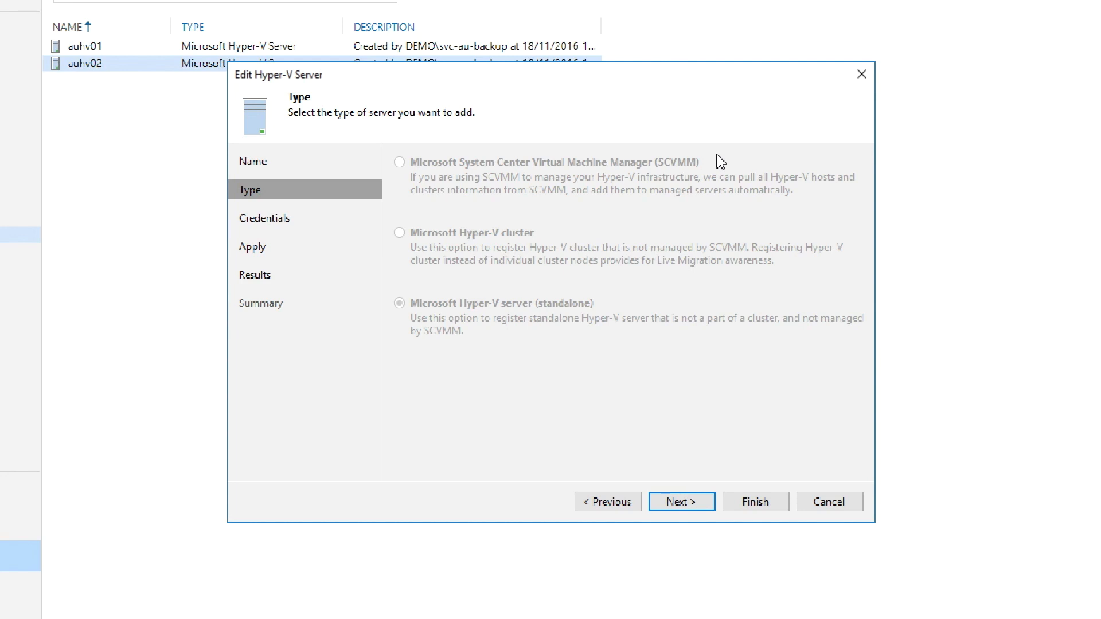
mouse_move(692, 306)
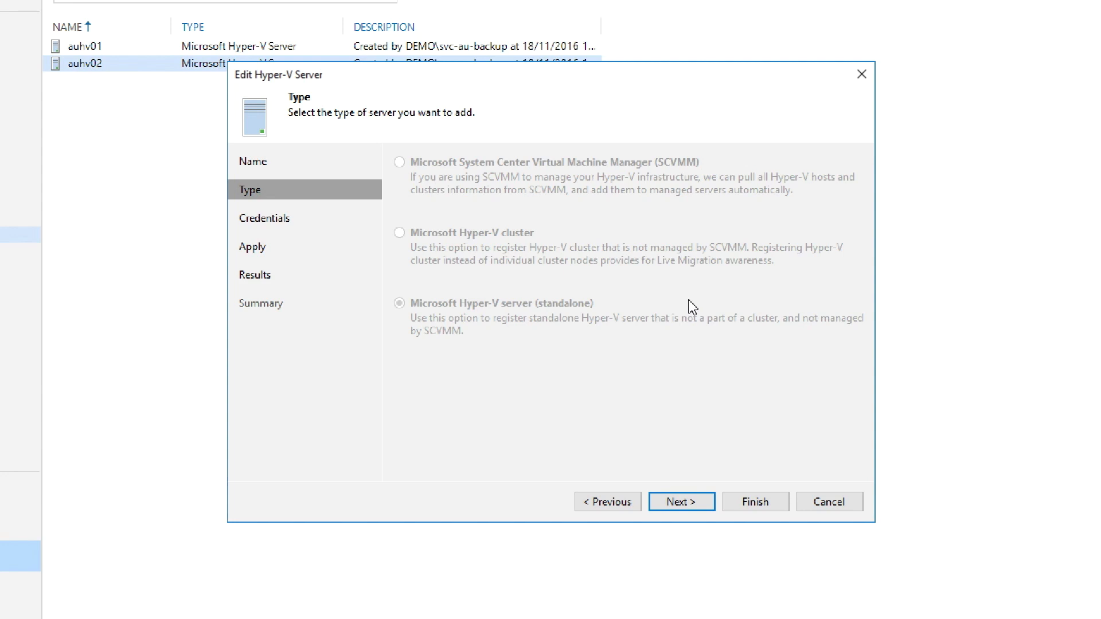
mouse_move(557, 239)
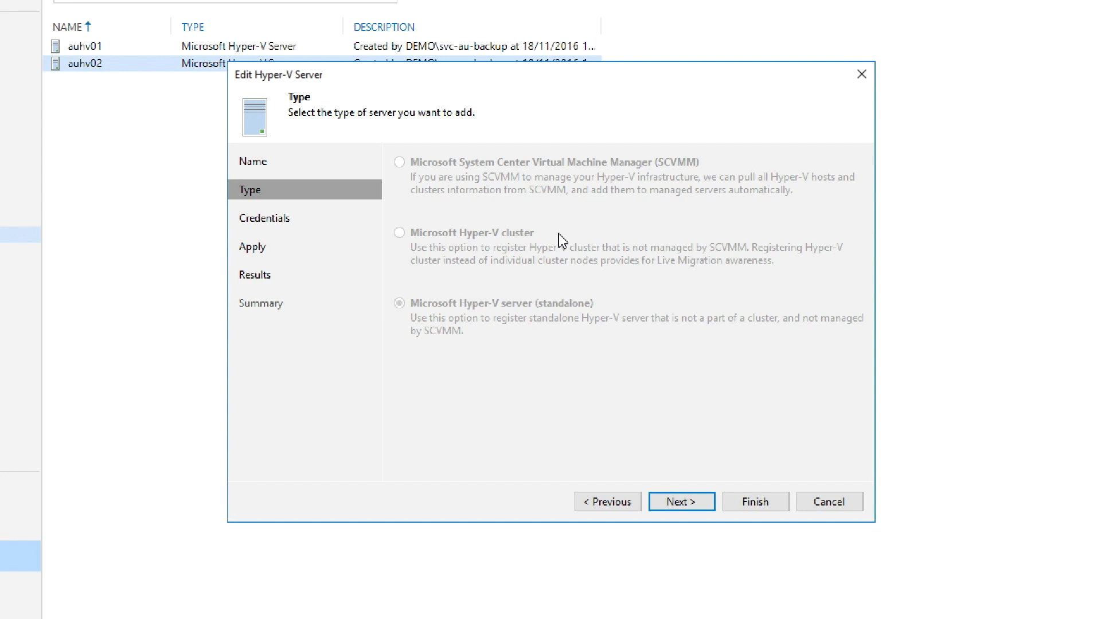
mouse_move(611, 283)
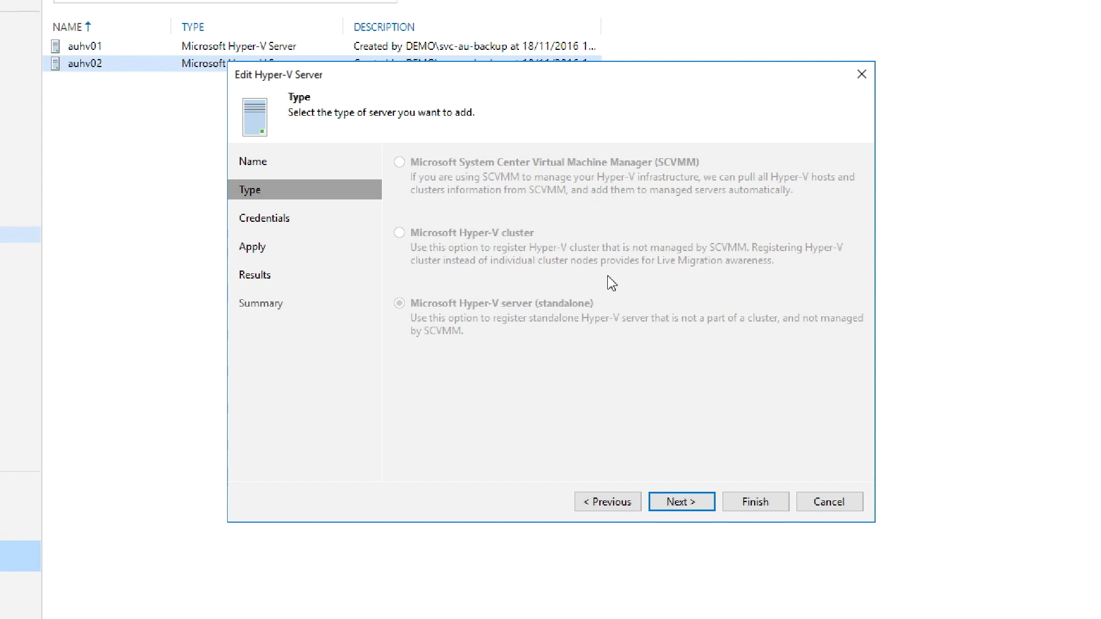
- Step through auhv02's Credentials and components to Apply, then cancel the edit
left_click(679, 501)
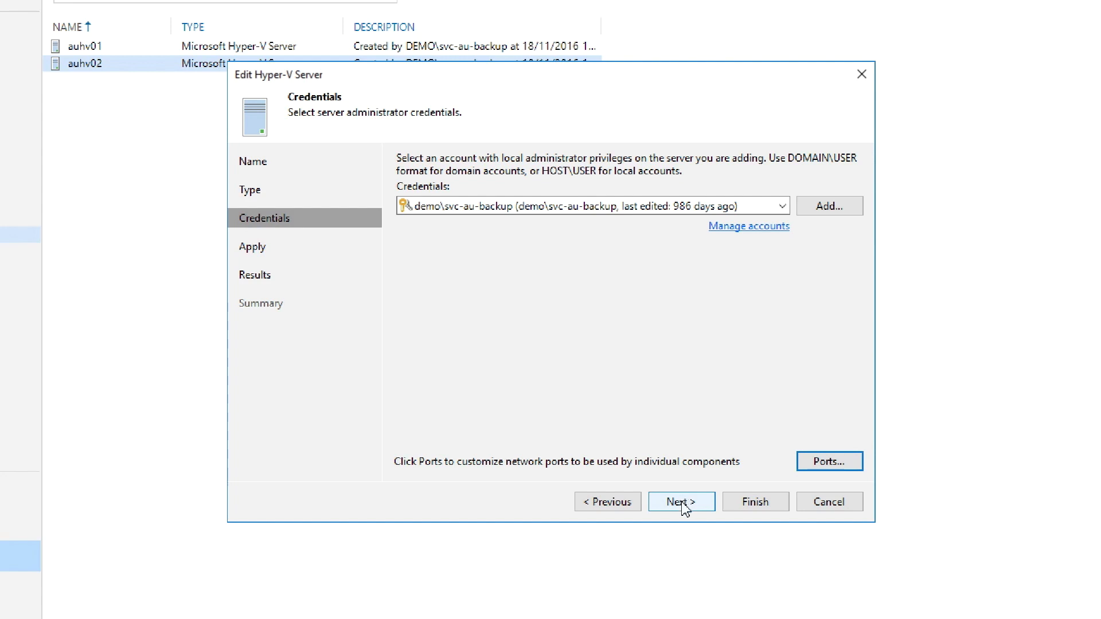
left_click(679, 501)
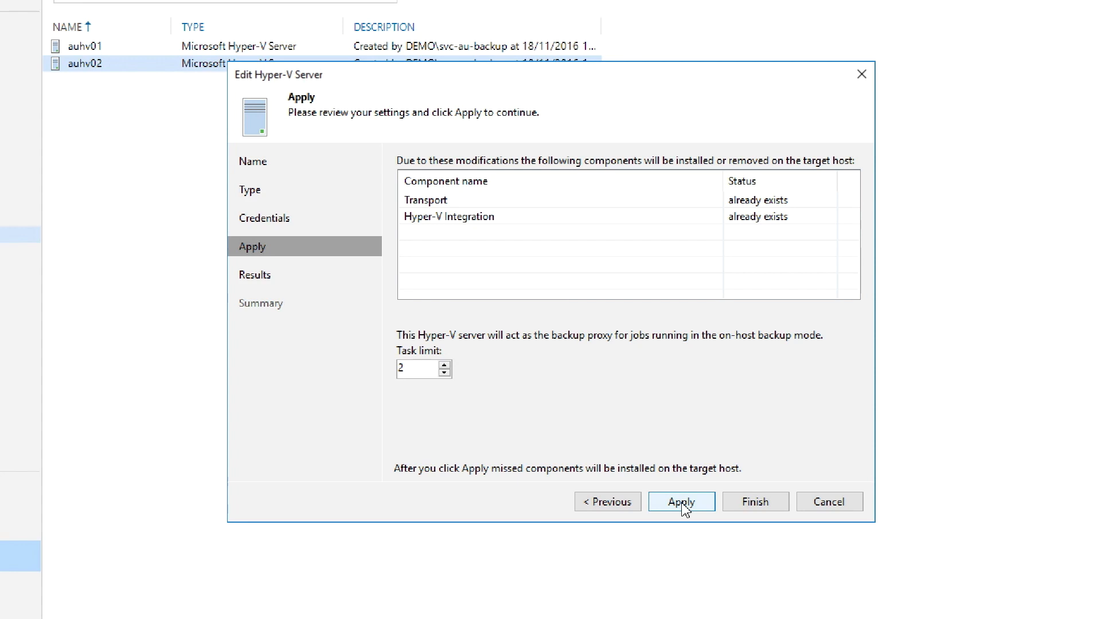
mouse_move(537, 333)
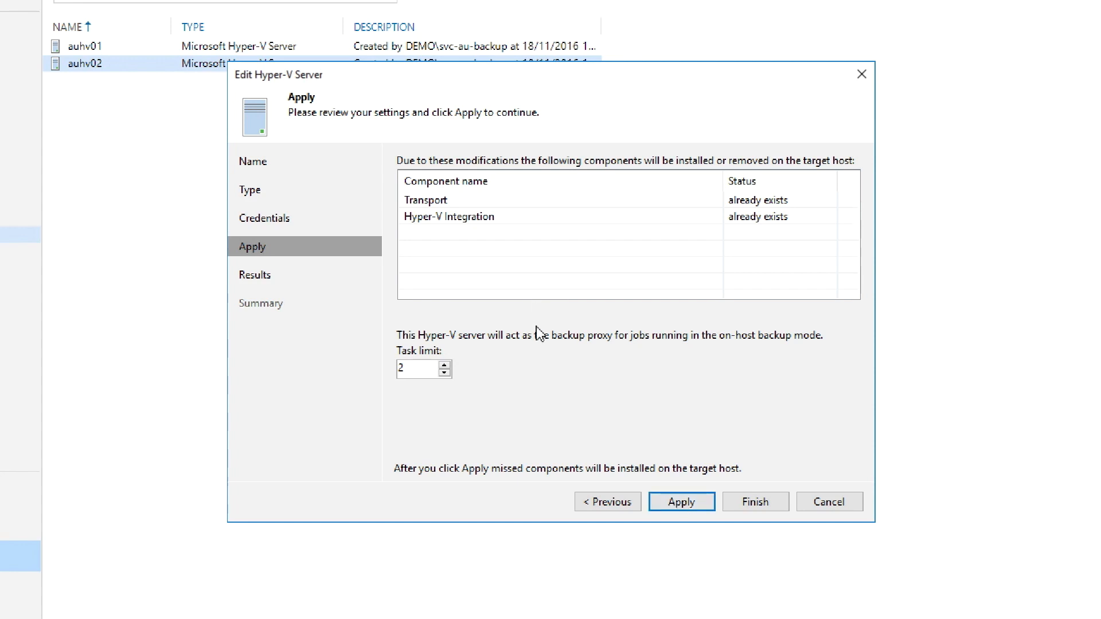
mouse_move(517, 358)
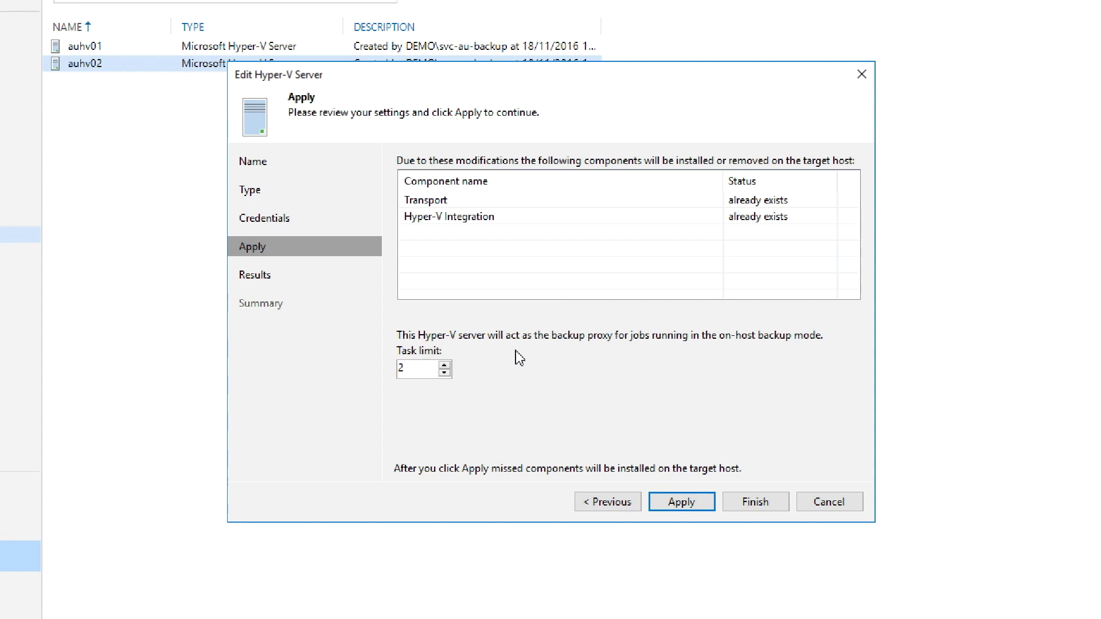
left_click(829, 501)
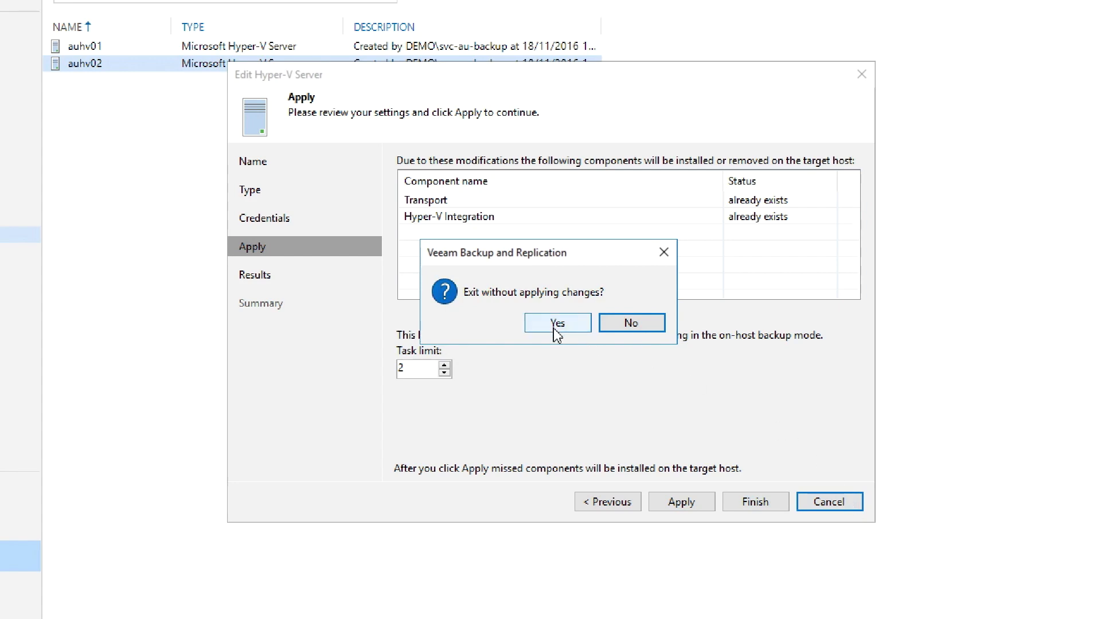
- Exit without applying and start adding a Hyper-V off-host backup proxy
left_click(557, 322)
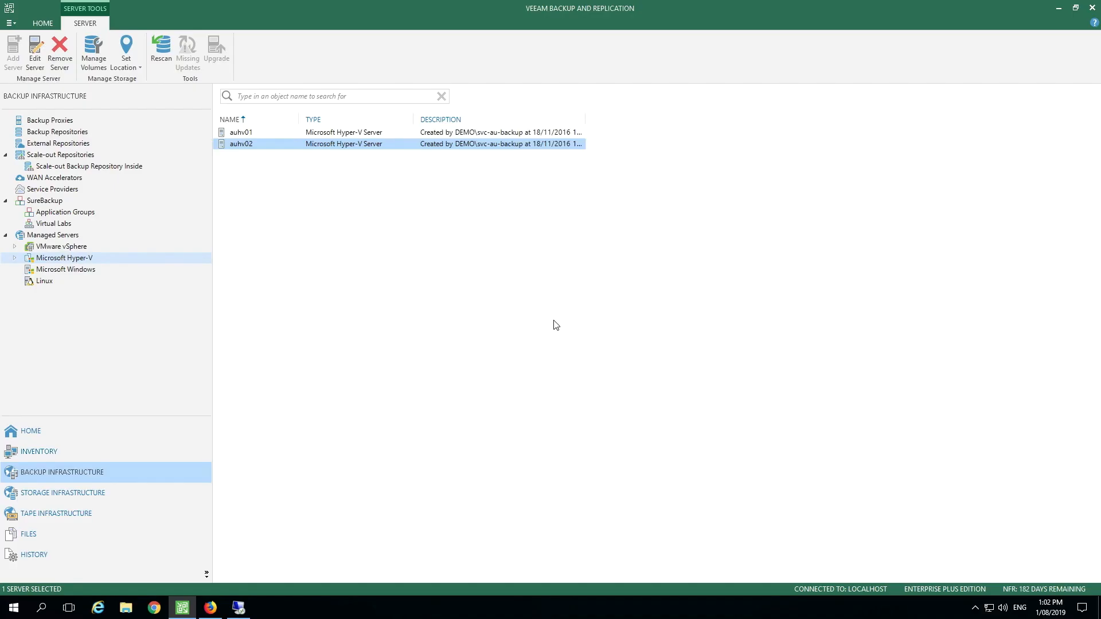
mouse_move(99, 134)
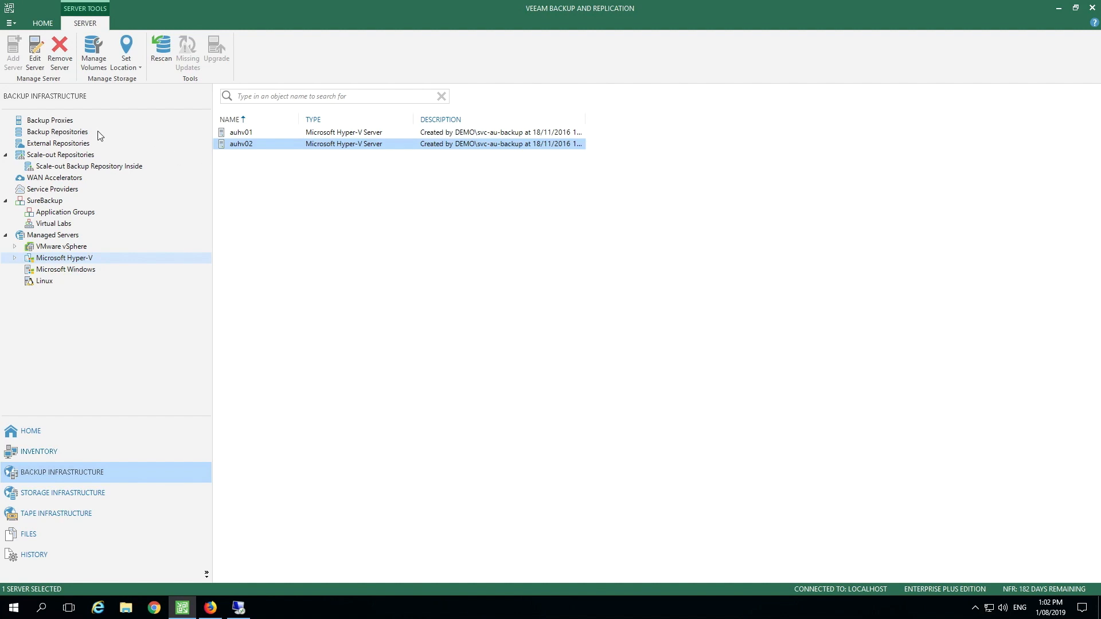
left_click(50, 120)
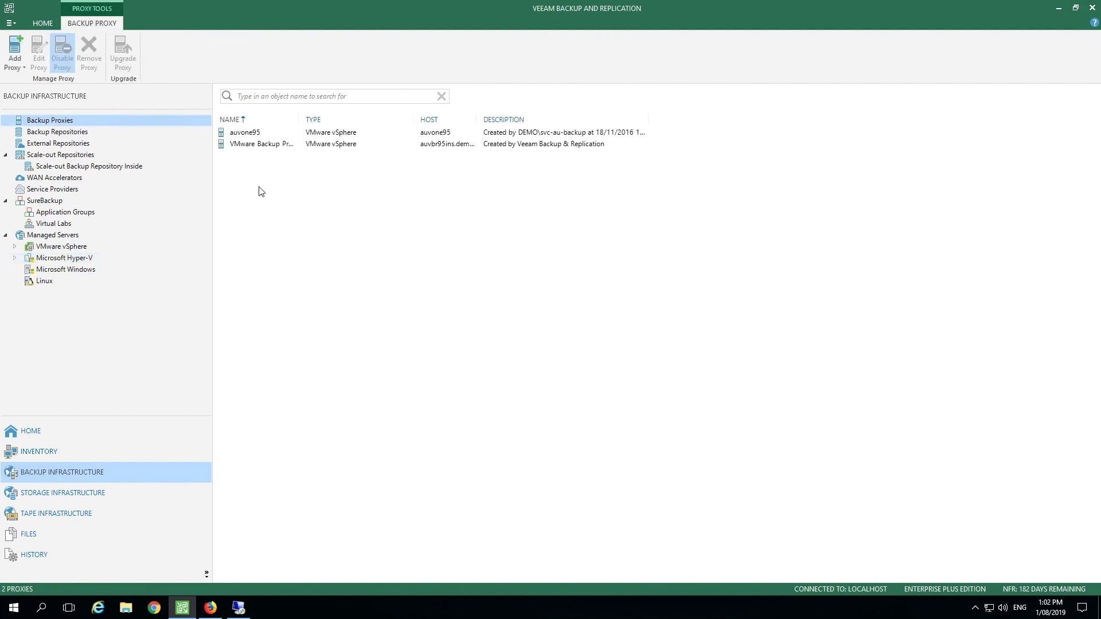
left_click(14, 51)
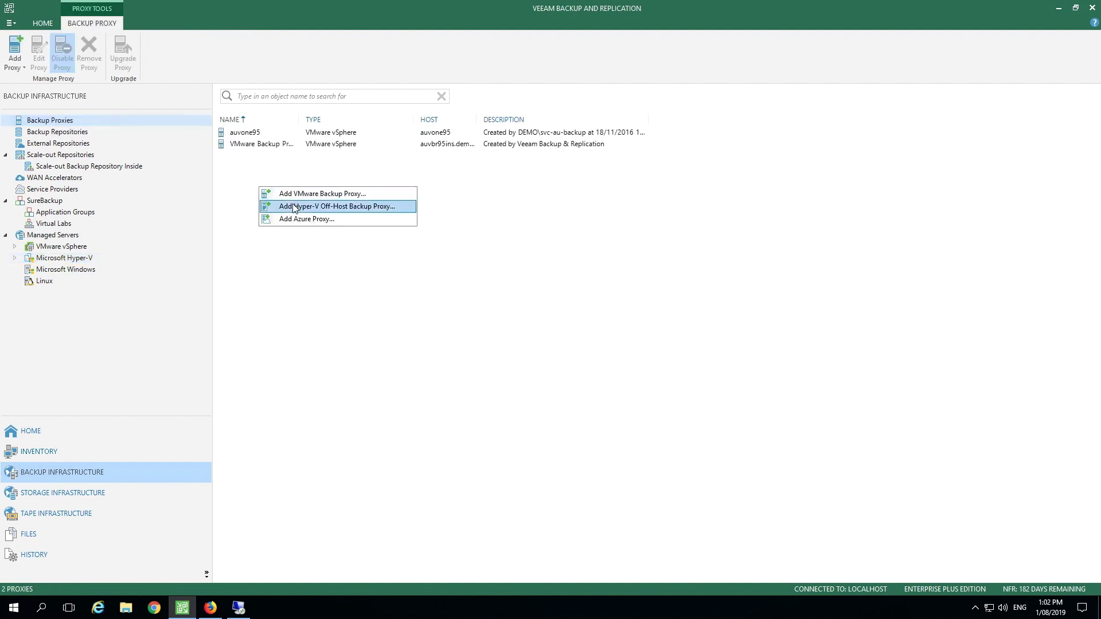
left_click(337, 206)
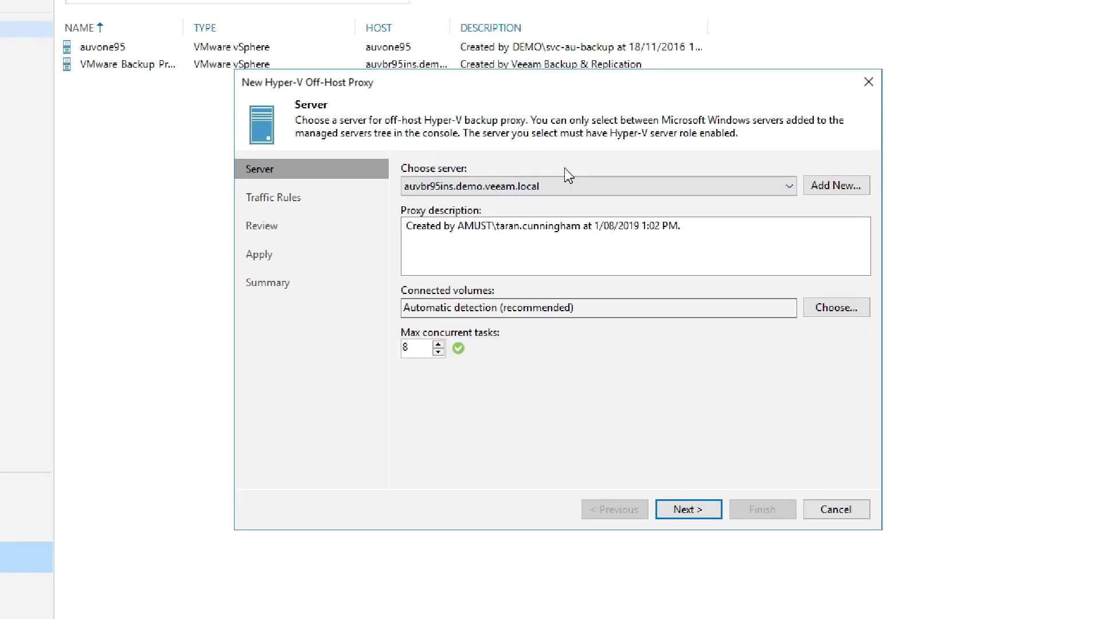
- Choose auvbo365 as the off-host proxy server and continue past server settings
left_click(788, 185)
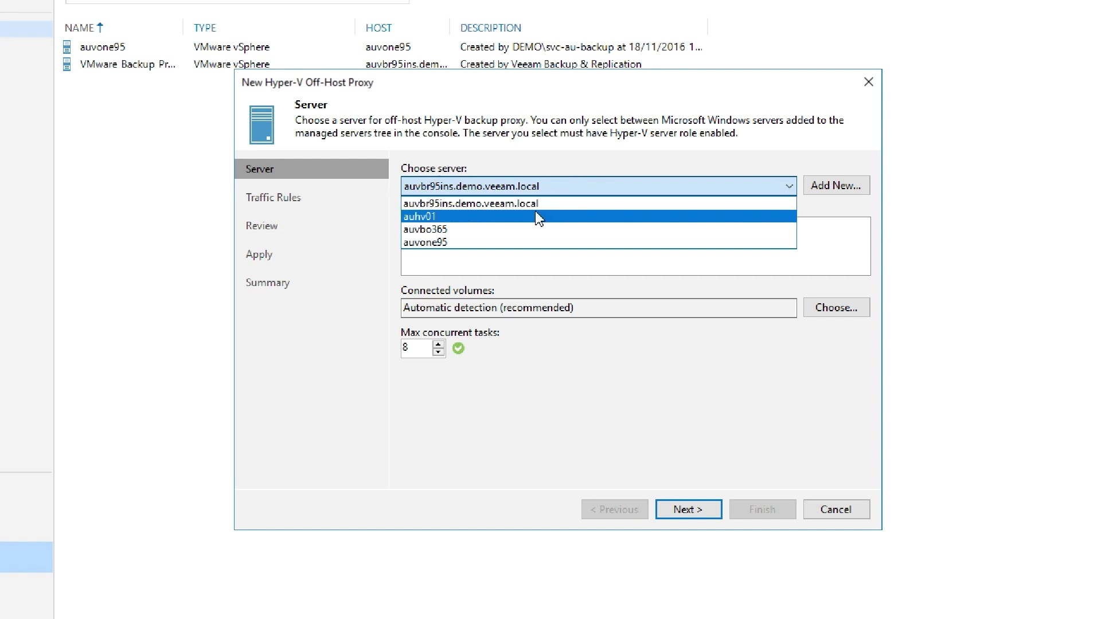
mouse_move(526, 222)
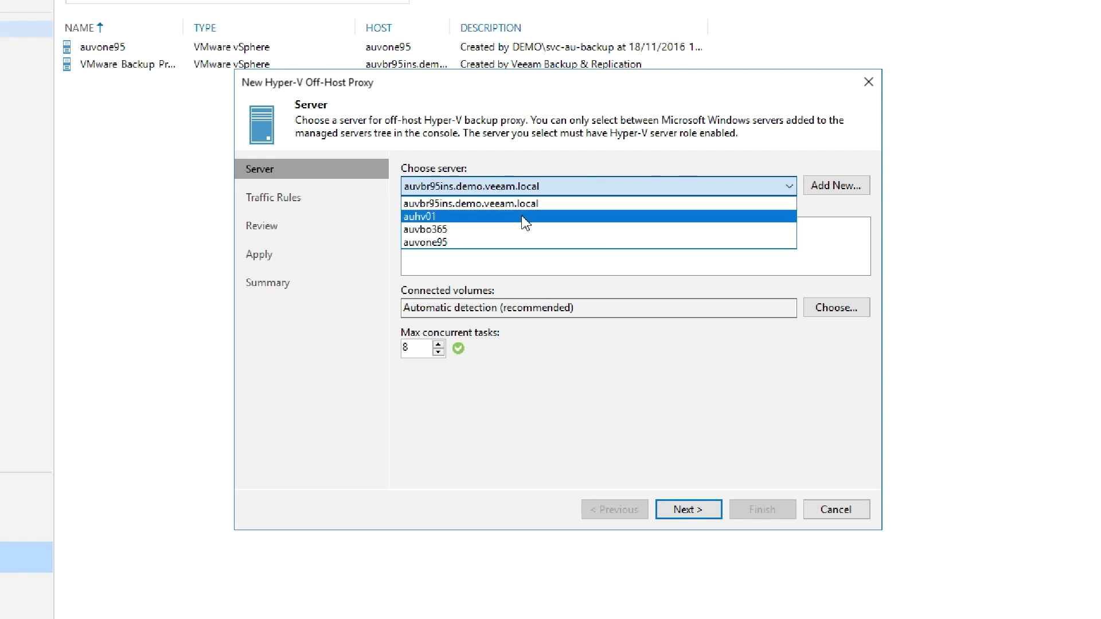
left_click(423, 216)
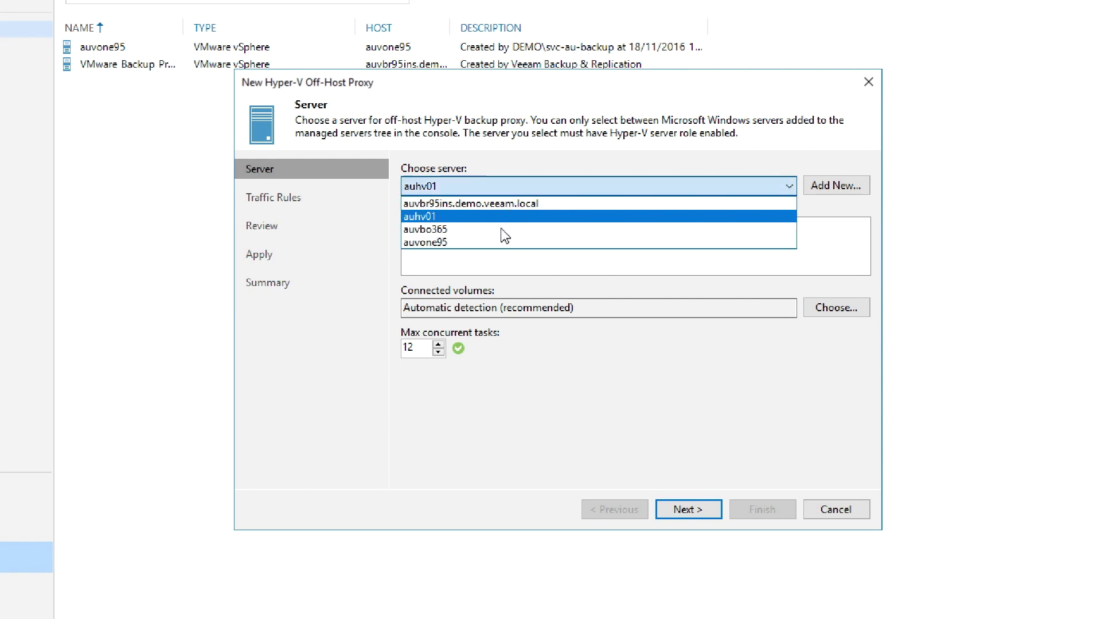
left_click(426, 229)
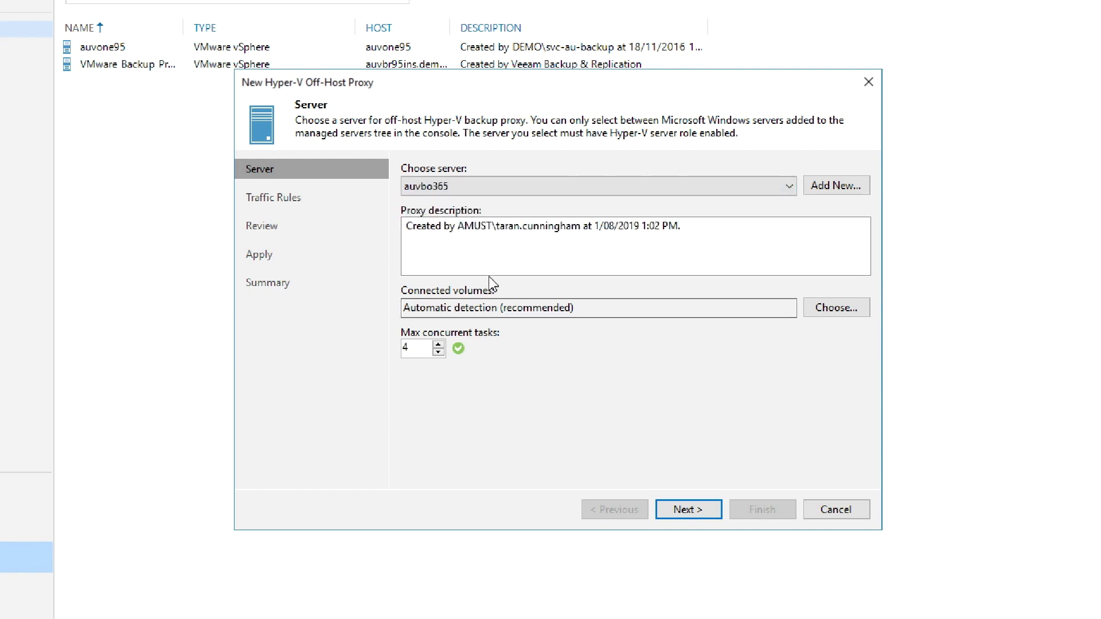
mouse_move(501, 302)
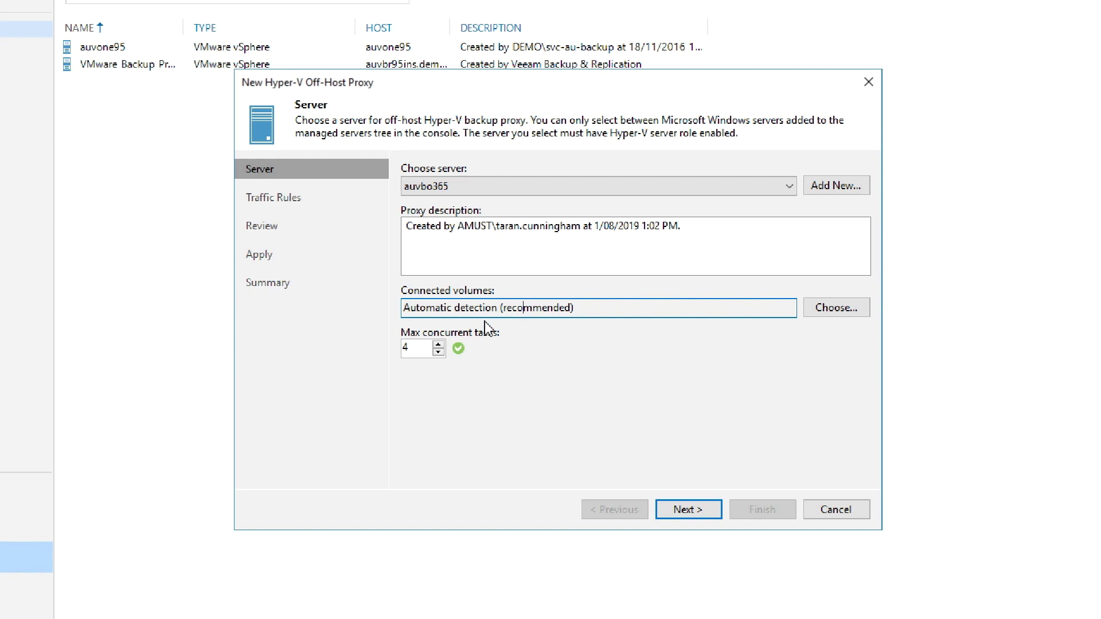
mouse_move(566, 425)
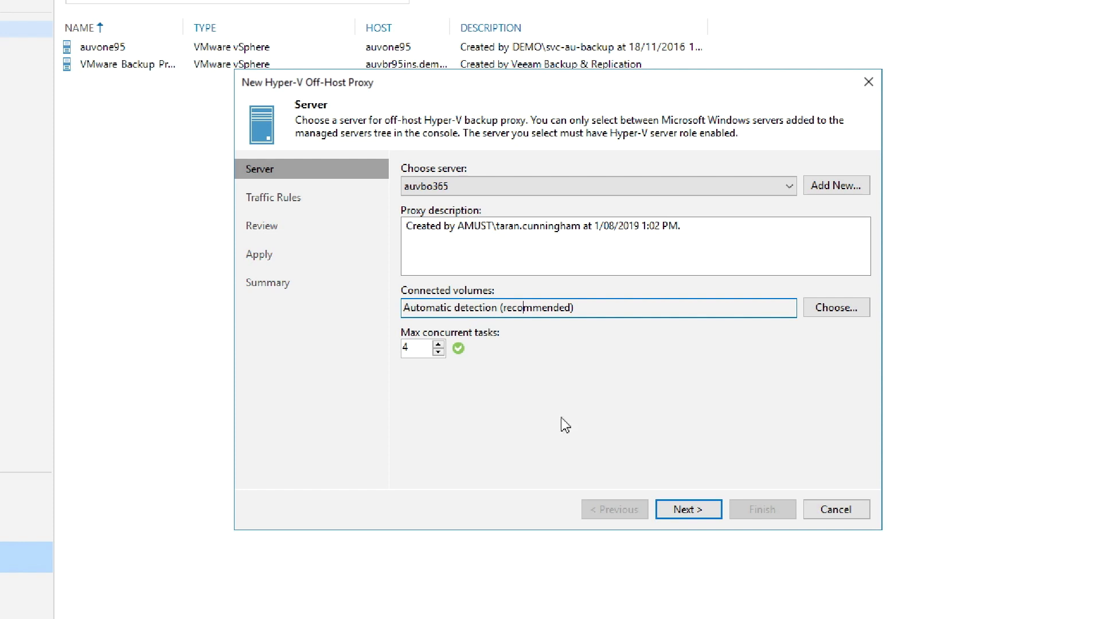
left_click(688, 509)
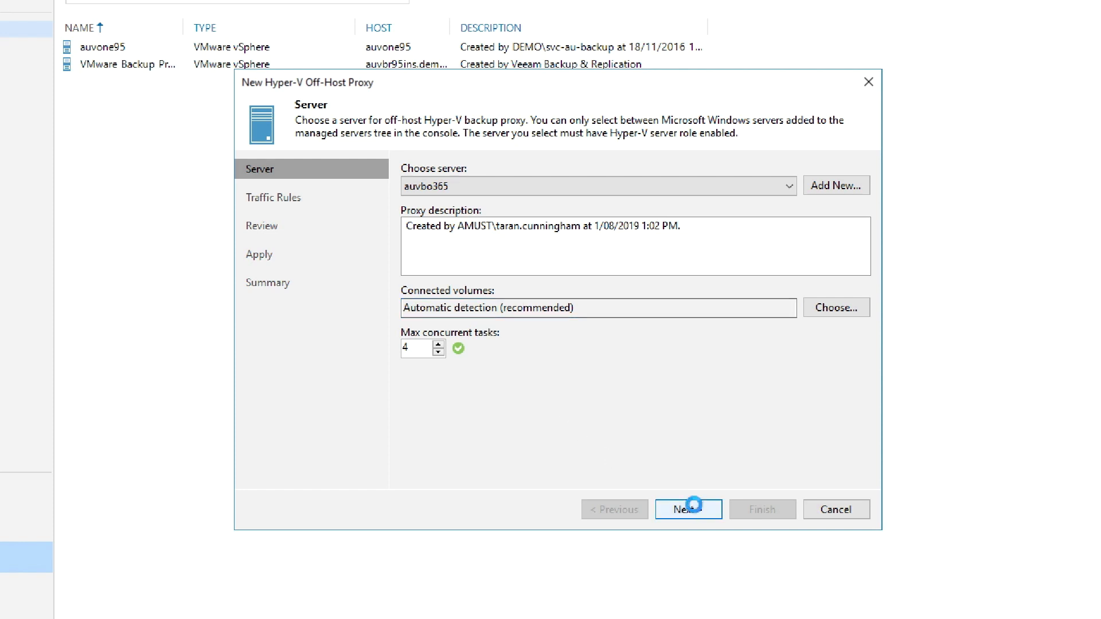
- Pass Traffic Rules to Review, then exit the proxy wizard without applying
left_click(688, 509)
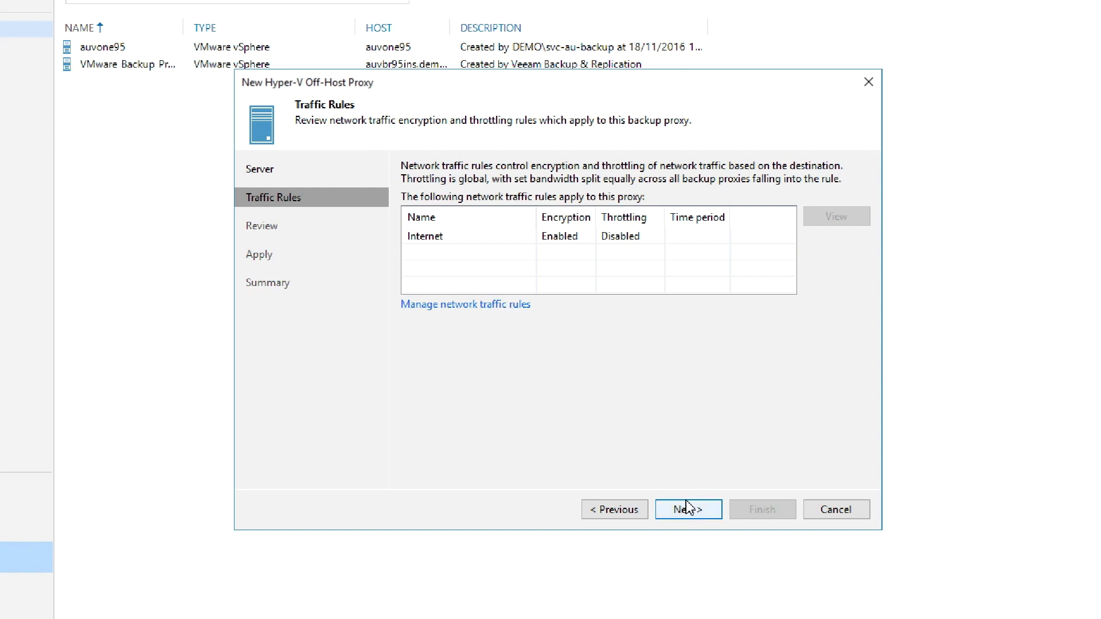
left_click(687, 509)
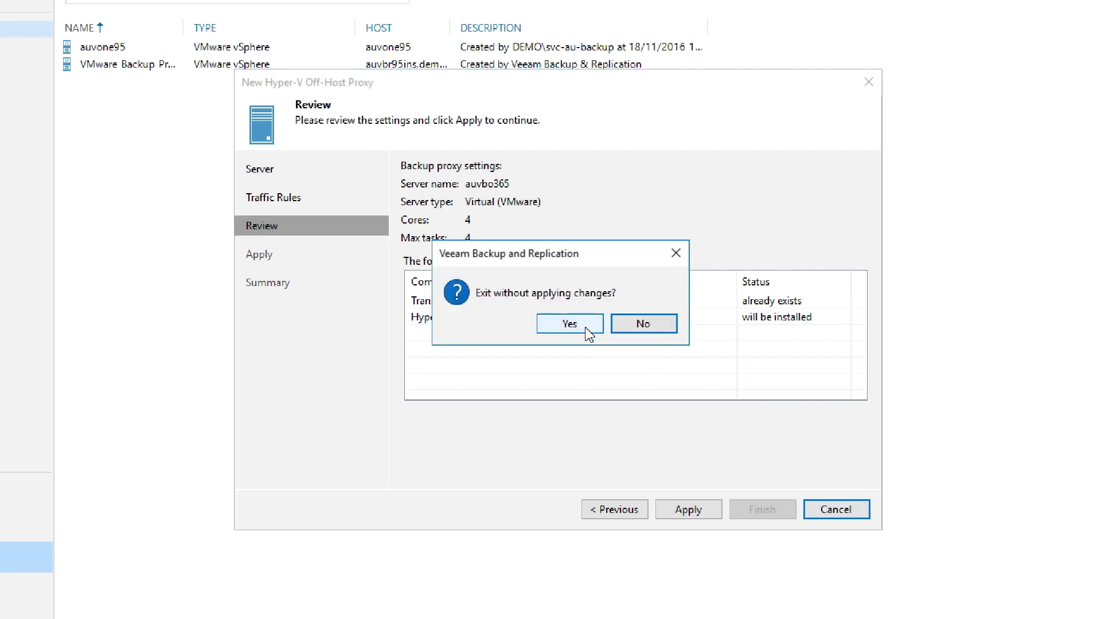
left_click(569, 324)
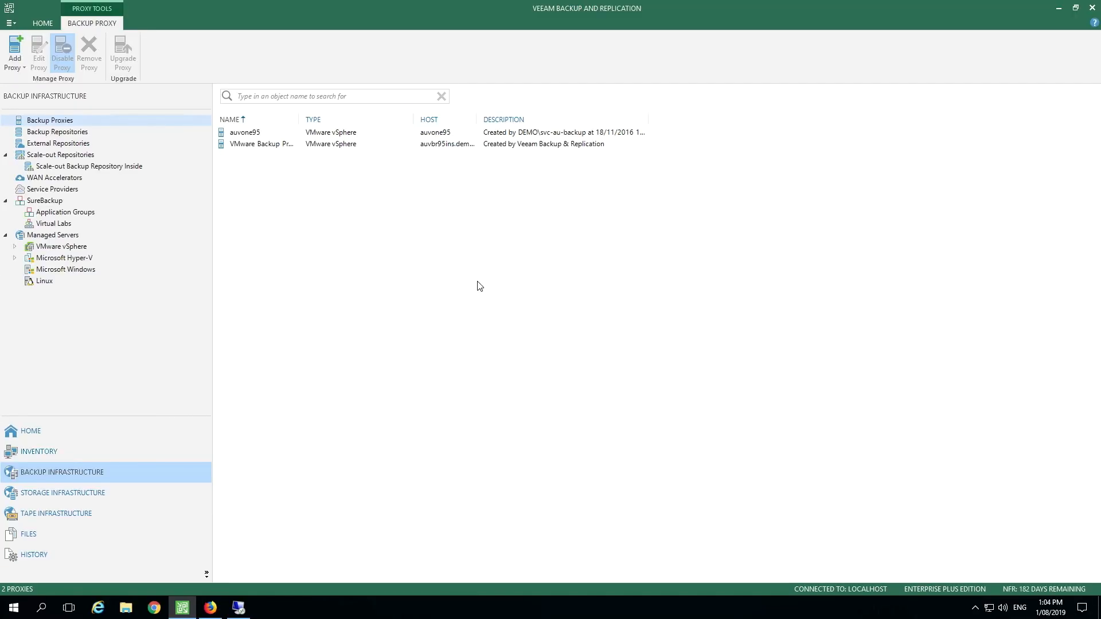
- Under Home > Jobs > Backup, launch Edit on the HV APACLAB Servers job
left_click(30, 431)
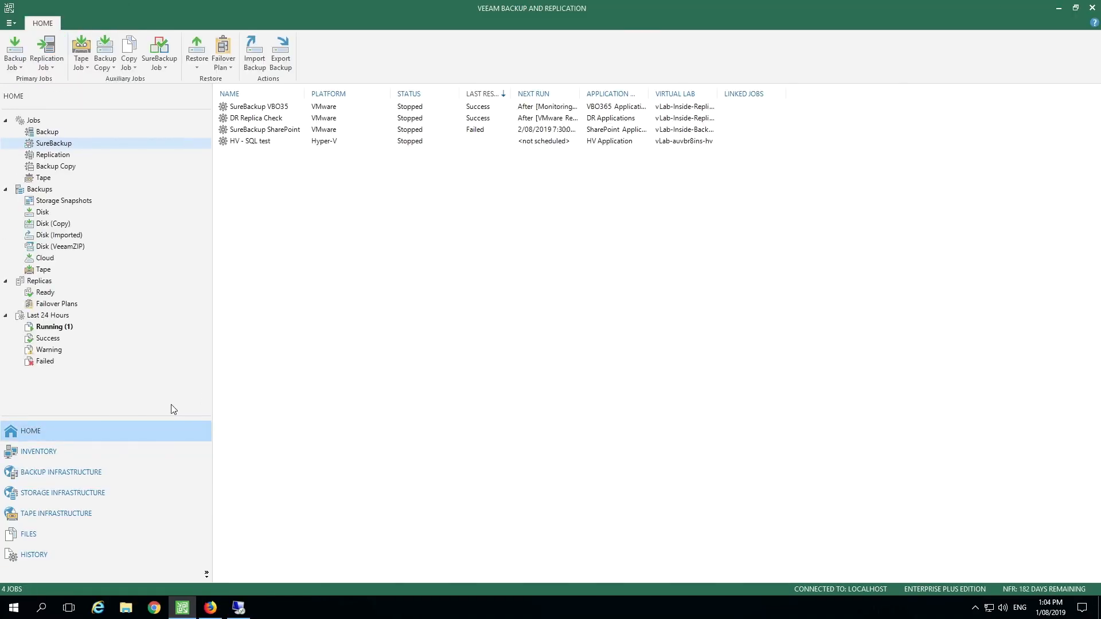
mouse_move(48, 133)
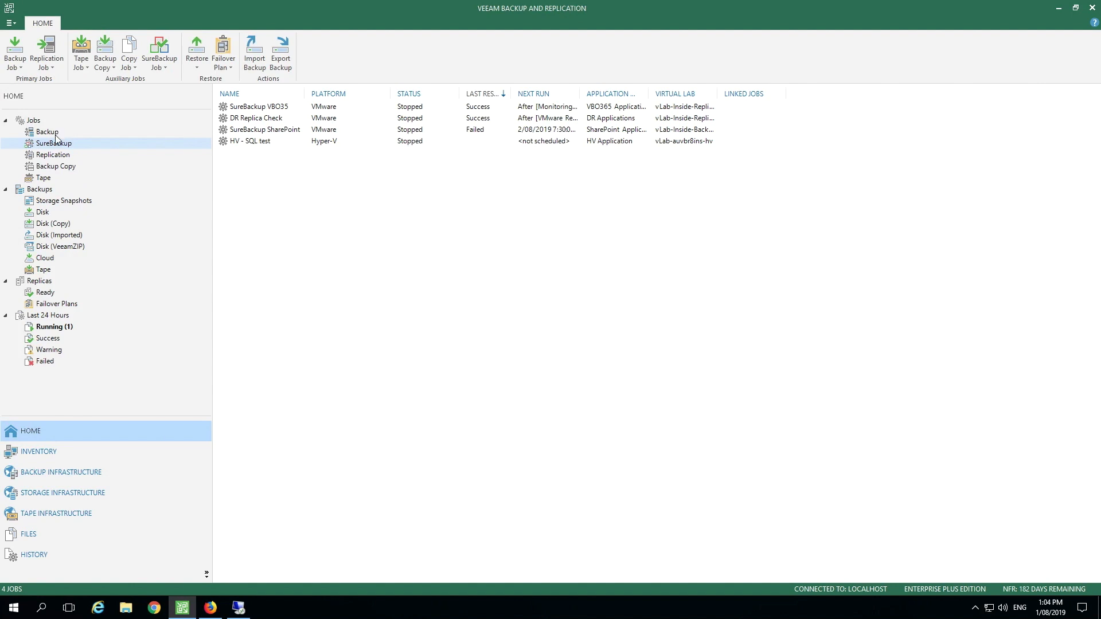
left_click(47, 132)
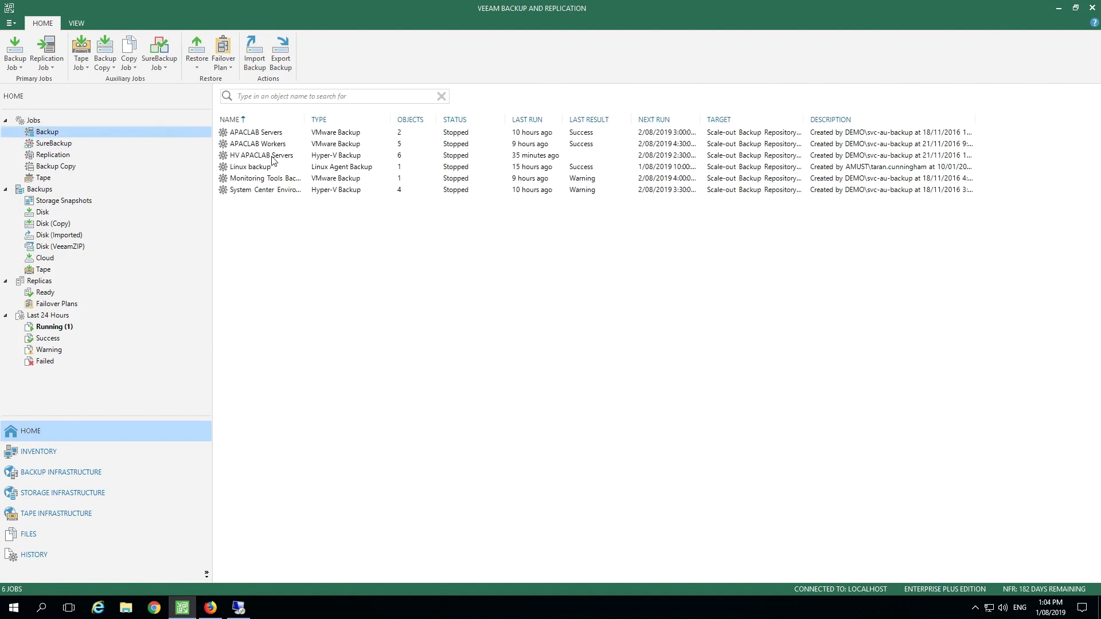
right_click(260, 156)
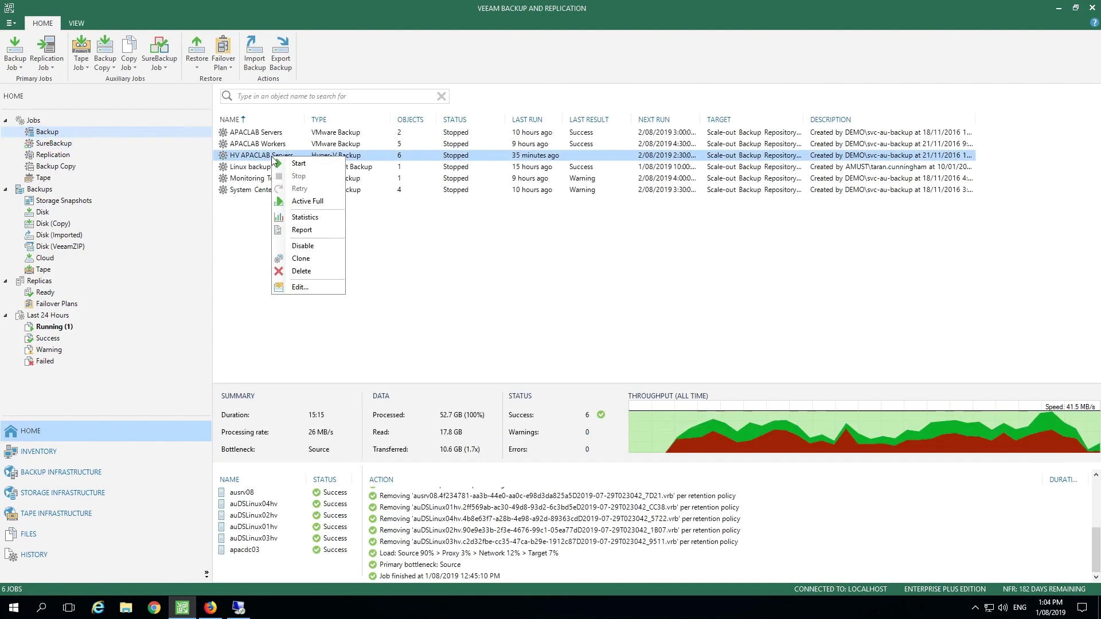
mouse_move(300, 290)
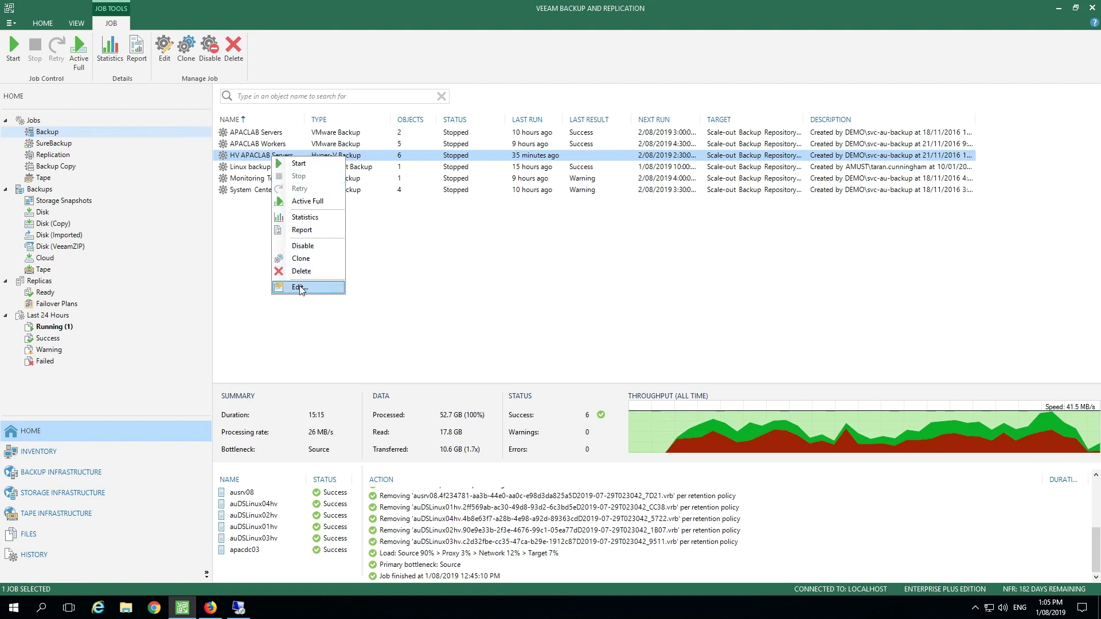
left_click(300, 288)
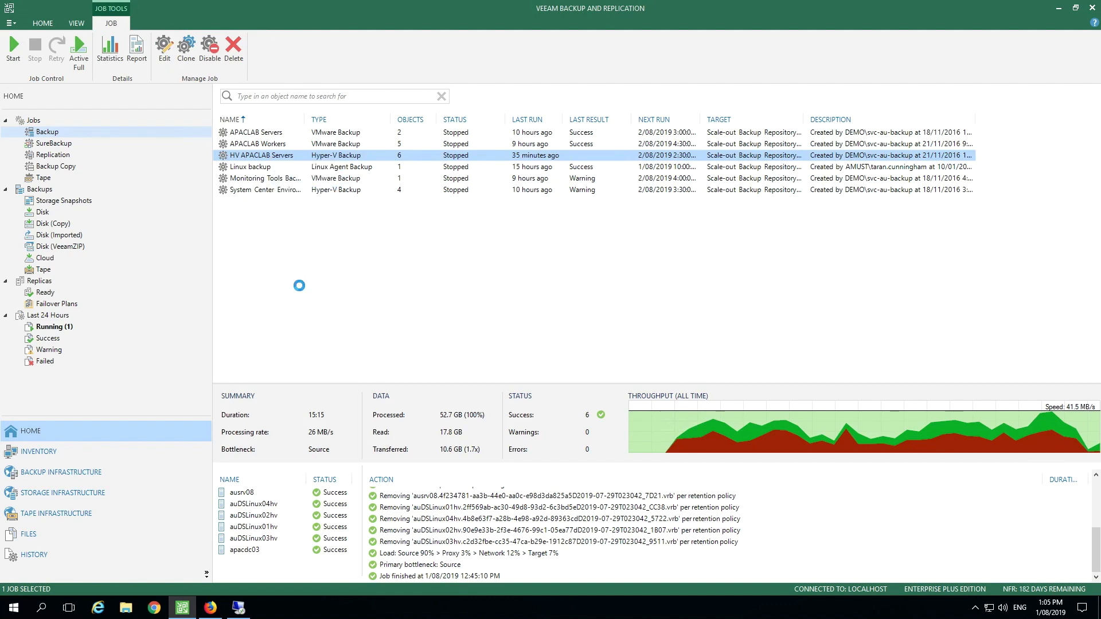
- Advance to the job's Virtual Machines page listing six VMs totalling 58.2 GB
left_click(163, 48)
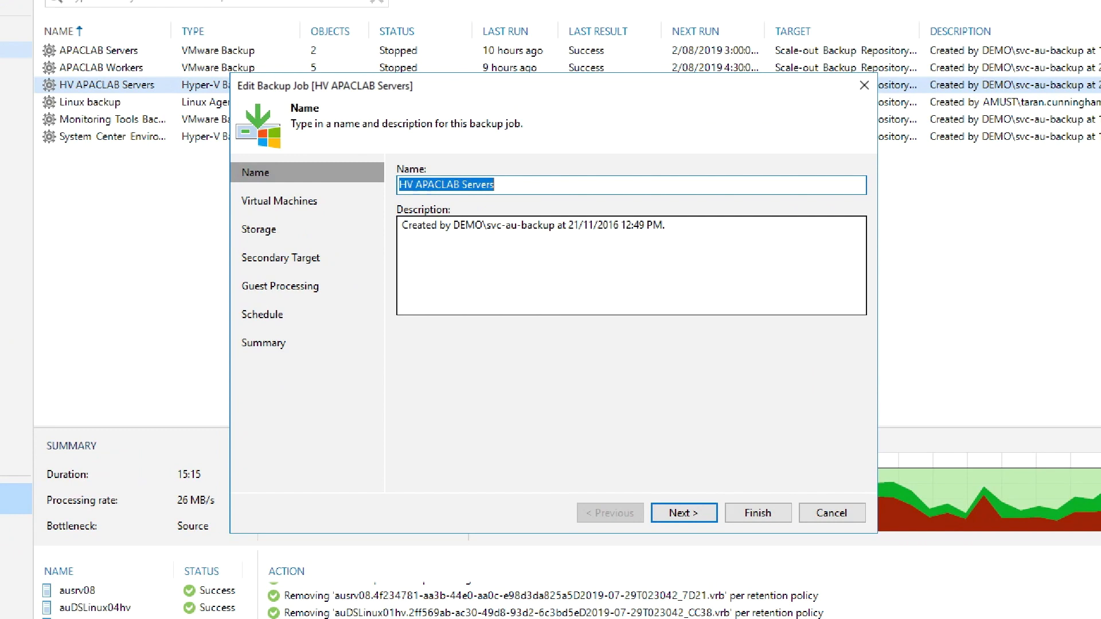
mouse_move(672, 352)
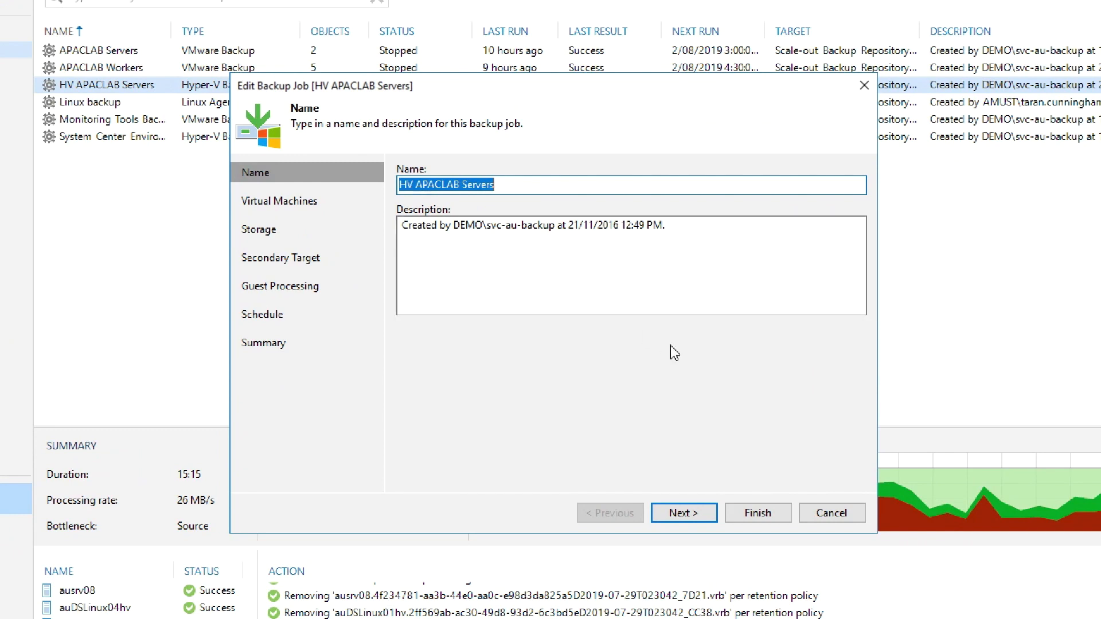
left_click(682, 512)
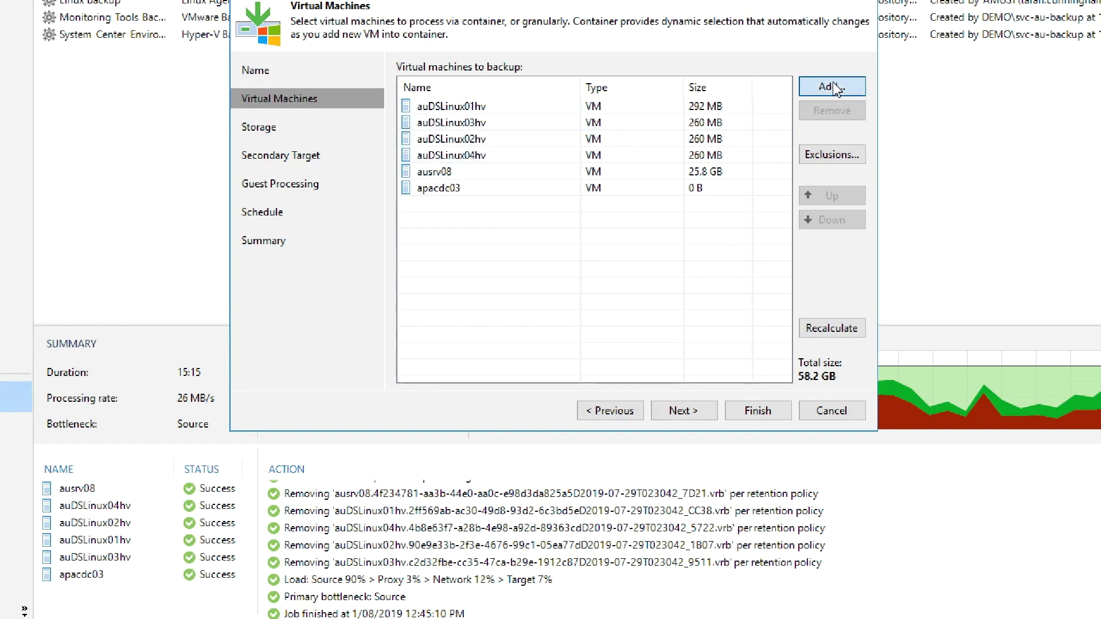
- Open the Add Objects picker showing hosts auhv01 and auhv02
left_click(832, 85)
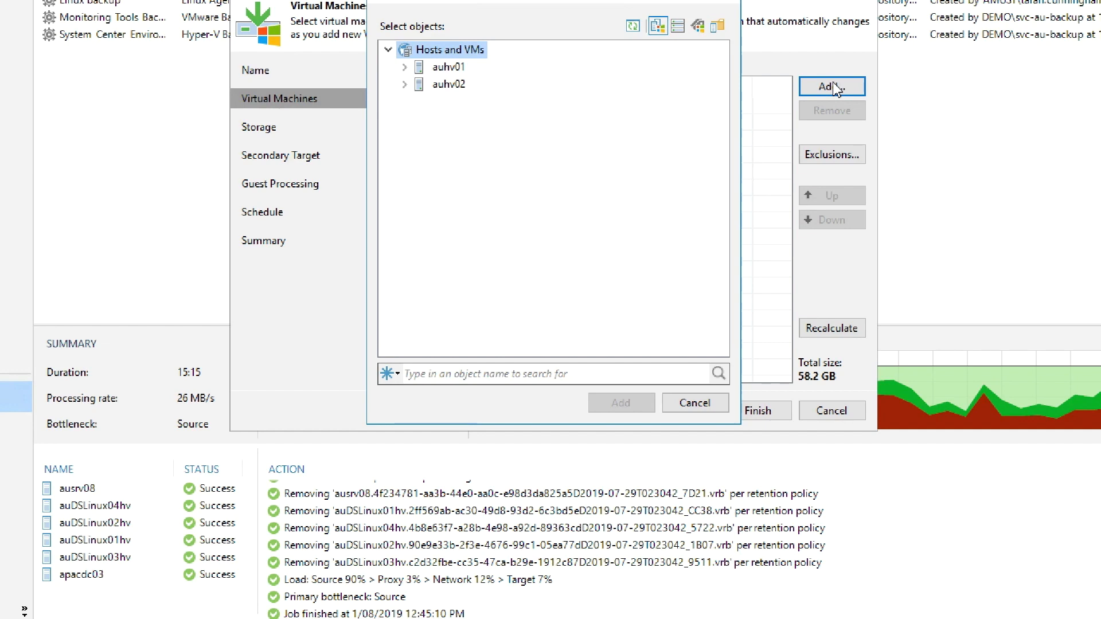
mouse_move(735, 80)
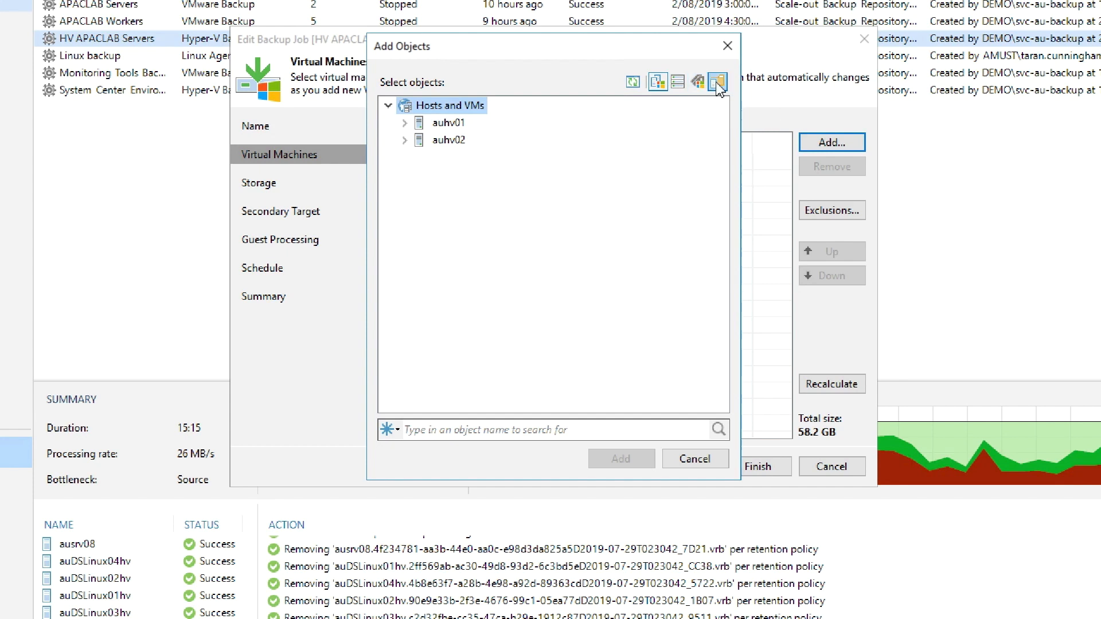
mouse_move(717, 81)
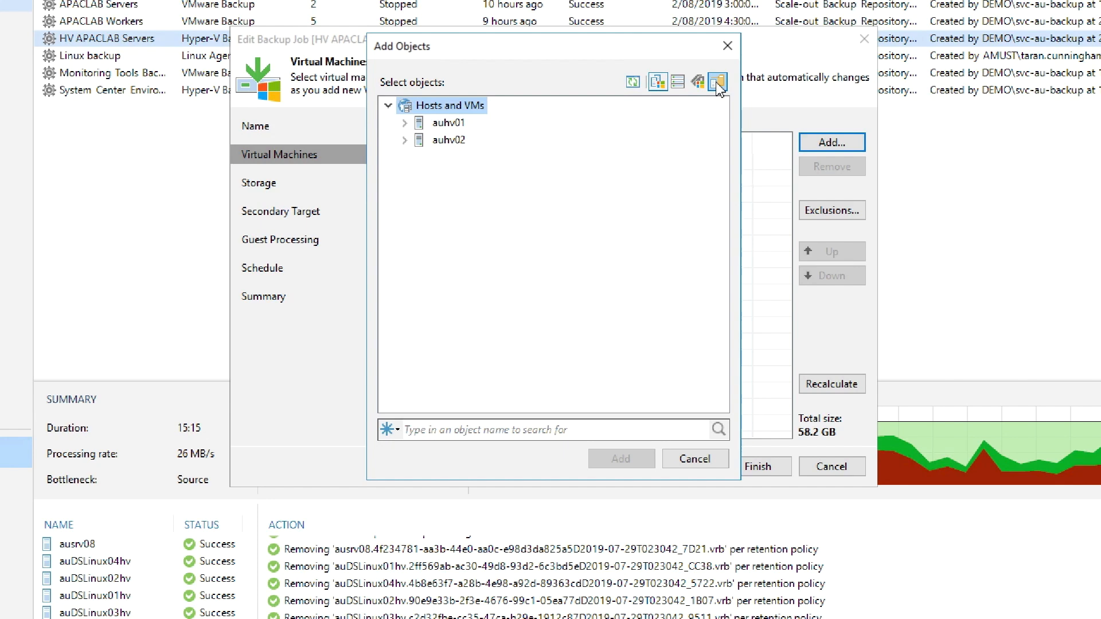
- Close the picker without adding VMs and advance past Storage to Secondary Target
left_click(694, 458)
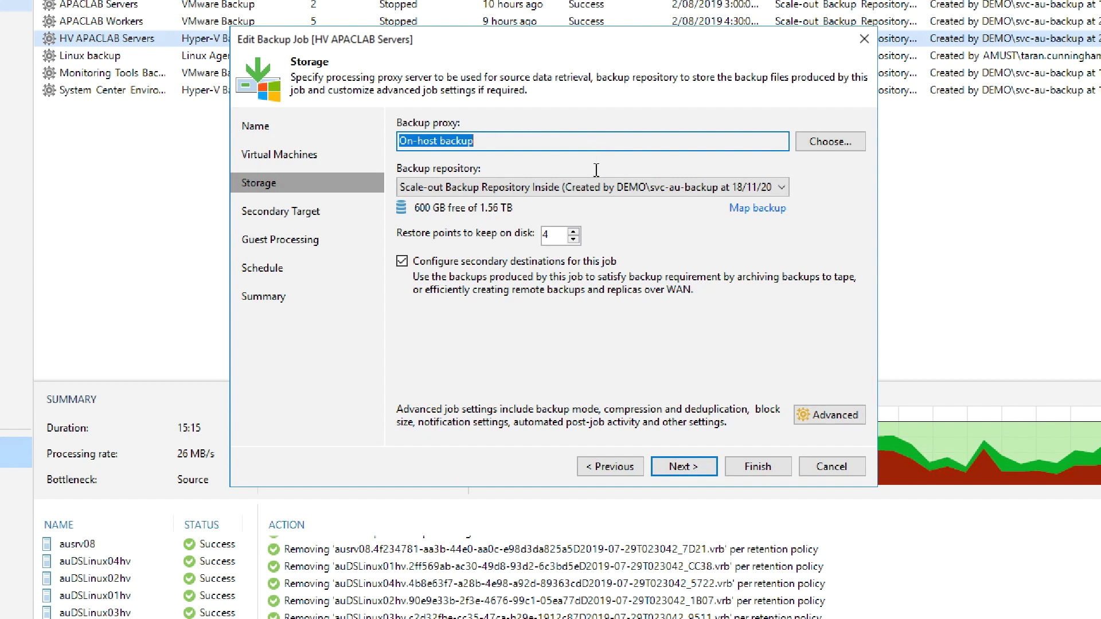
mouse_move(592, 187)
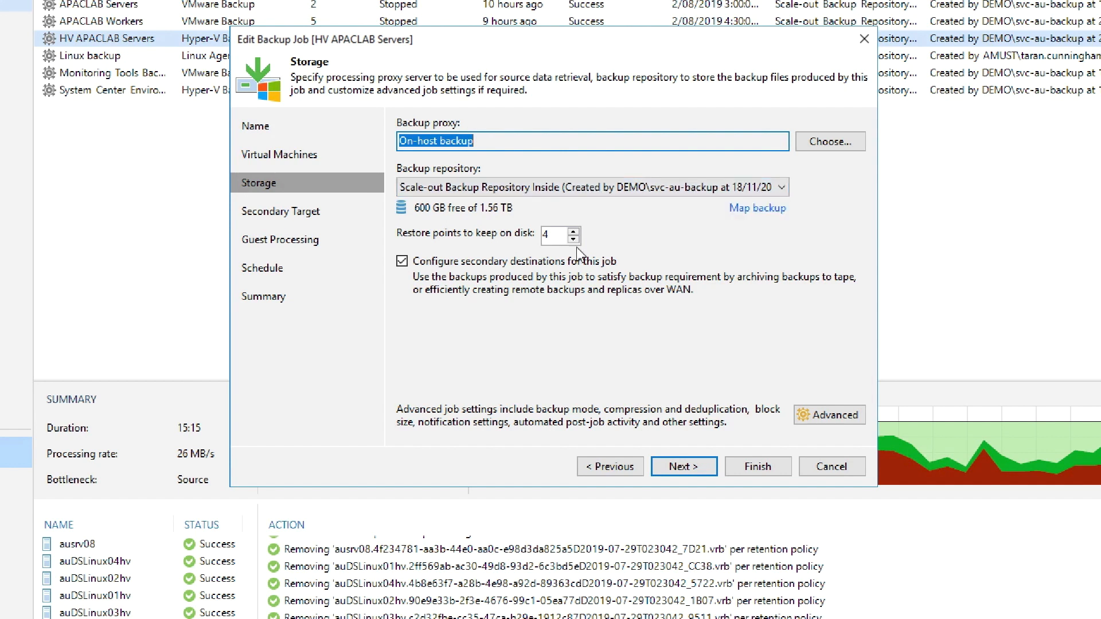
mouse_move(639, 390)
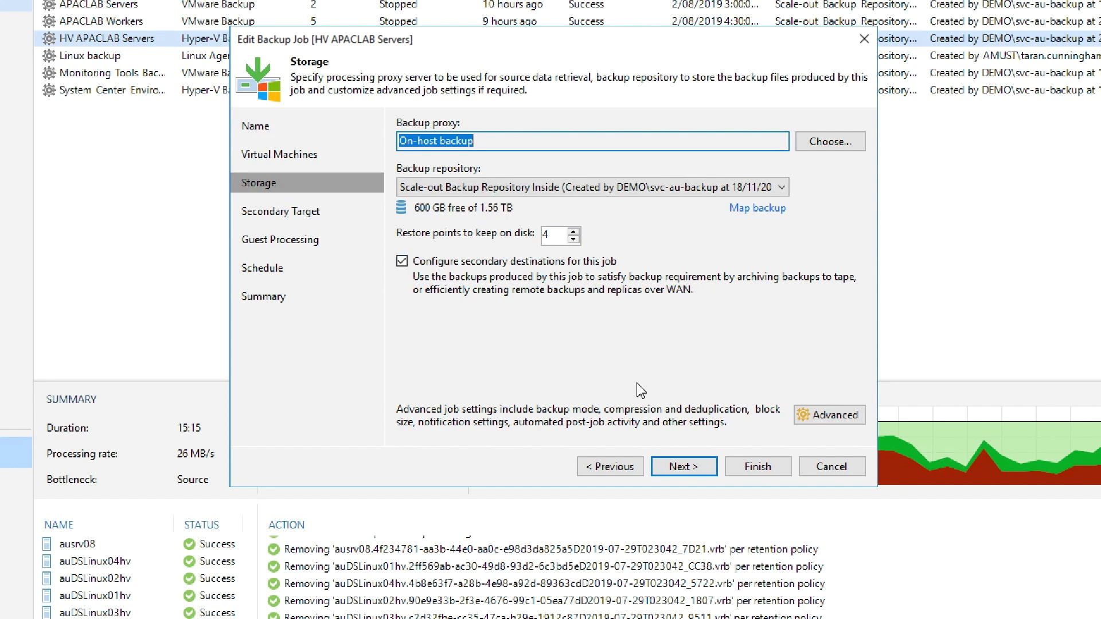
left_click(683, 466)
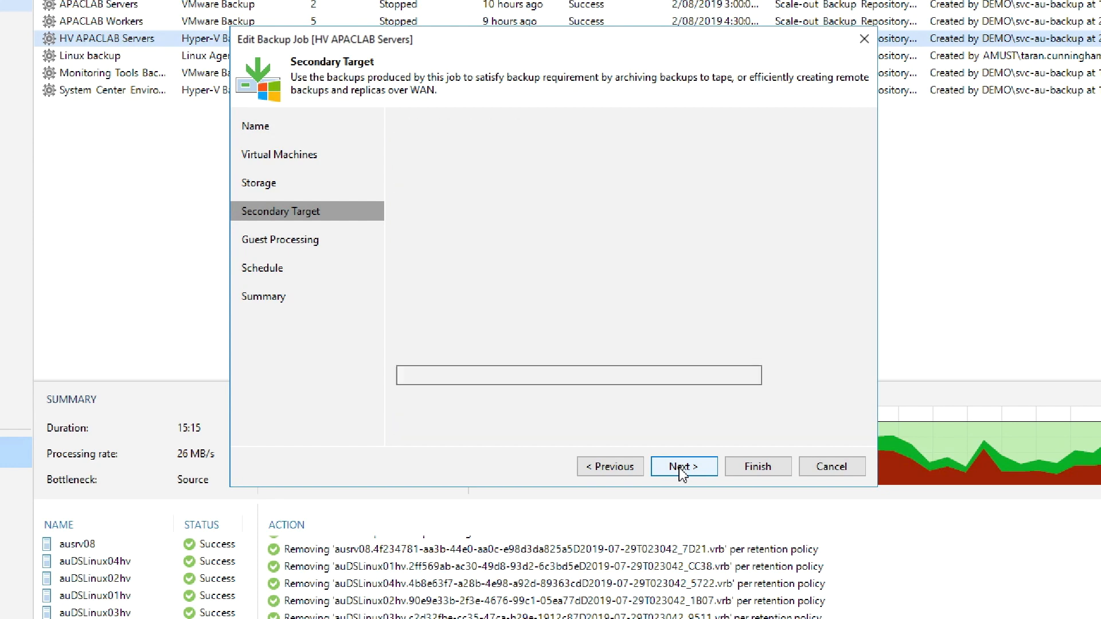
- Step past Secondary Target and Guest Processing to the job's daily 2:30 AM schedule
left_click(682, 467)
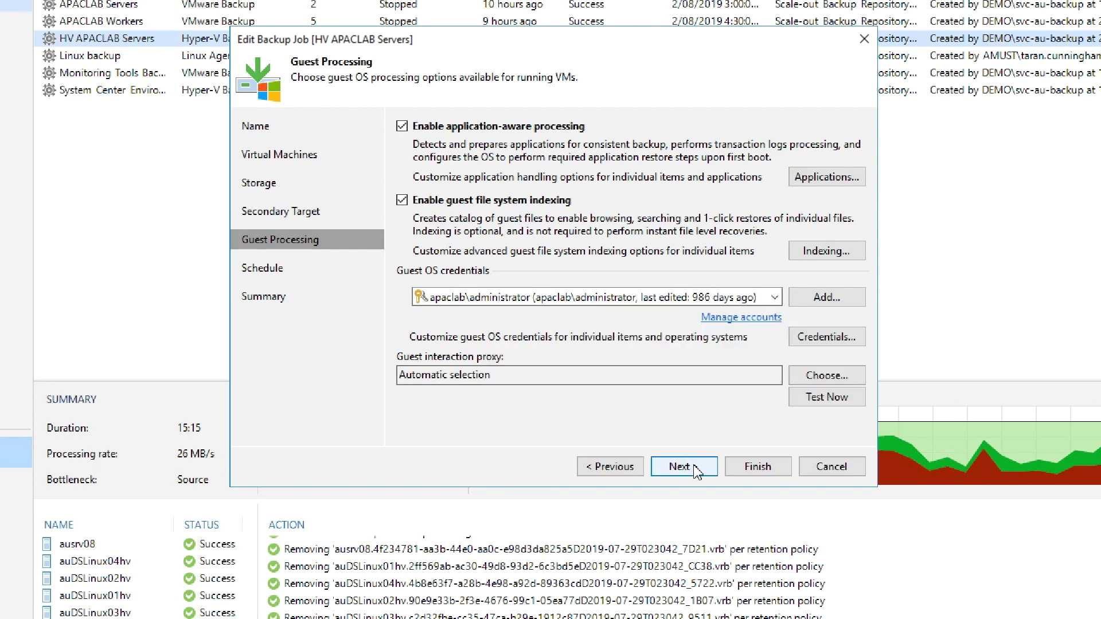
left_click(683, 466)
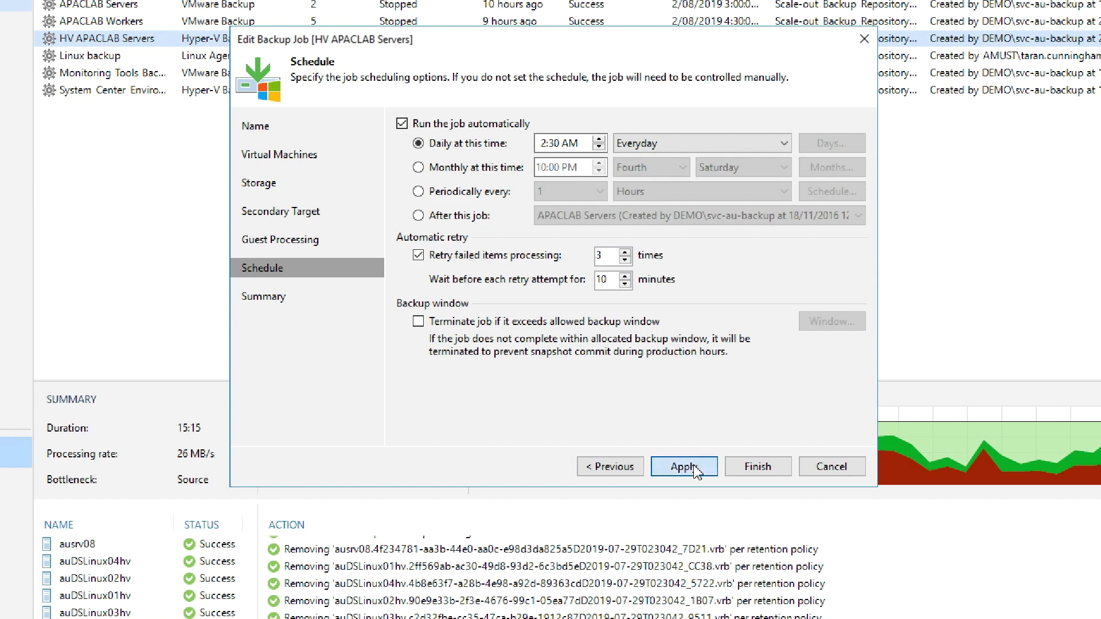
- Apply and finish the HV APACLAB Servers job edits, closing the wizard
left_click(682, 466)
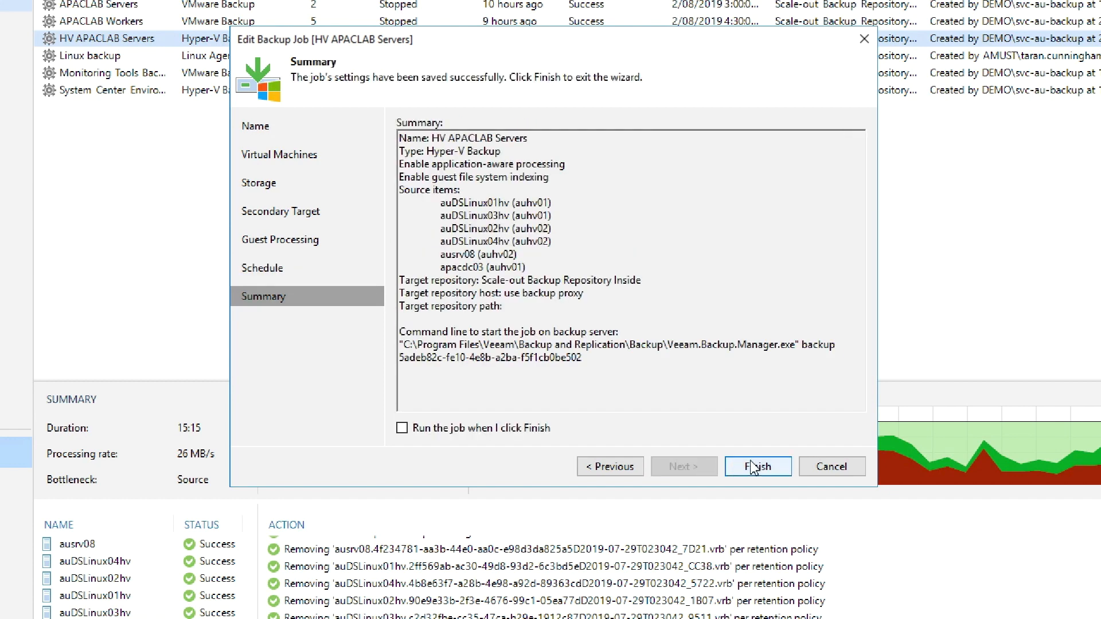
left_click(758, 467)
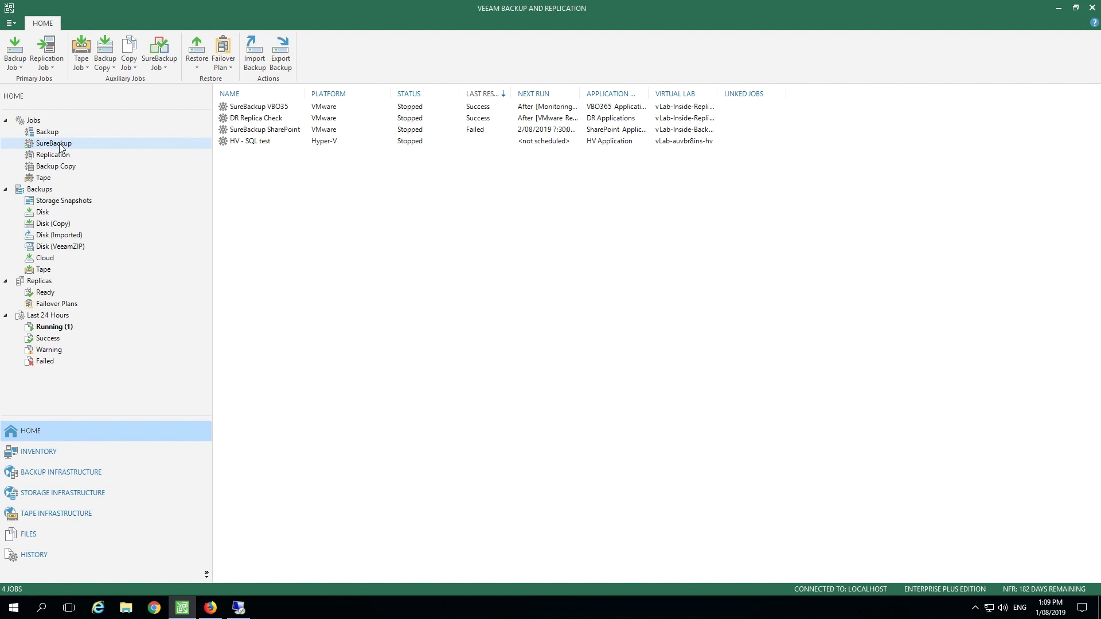
- Select the HV - SQL test SureBackup job and show restore platforms: vSphere, Hyper-V, Agent, Tape
left_click(250, 141)
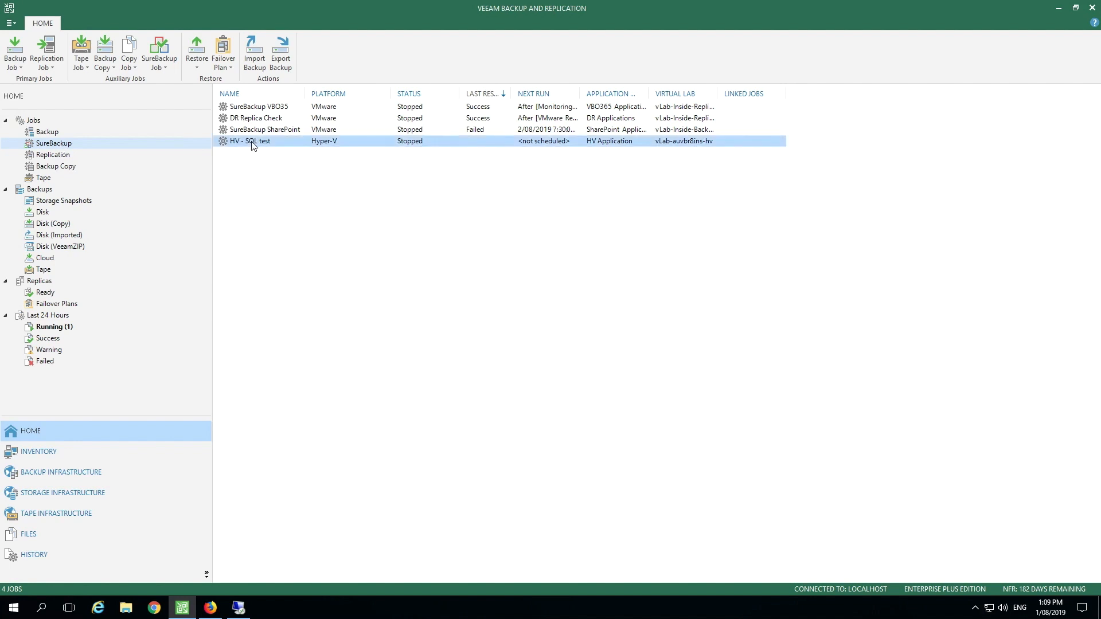
left_click(250, 141)
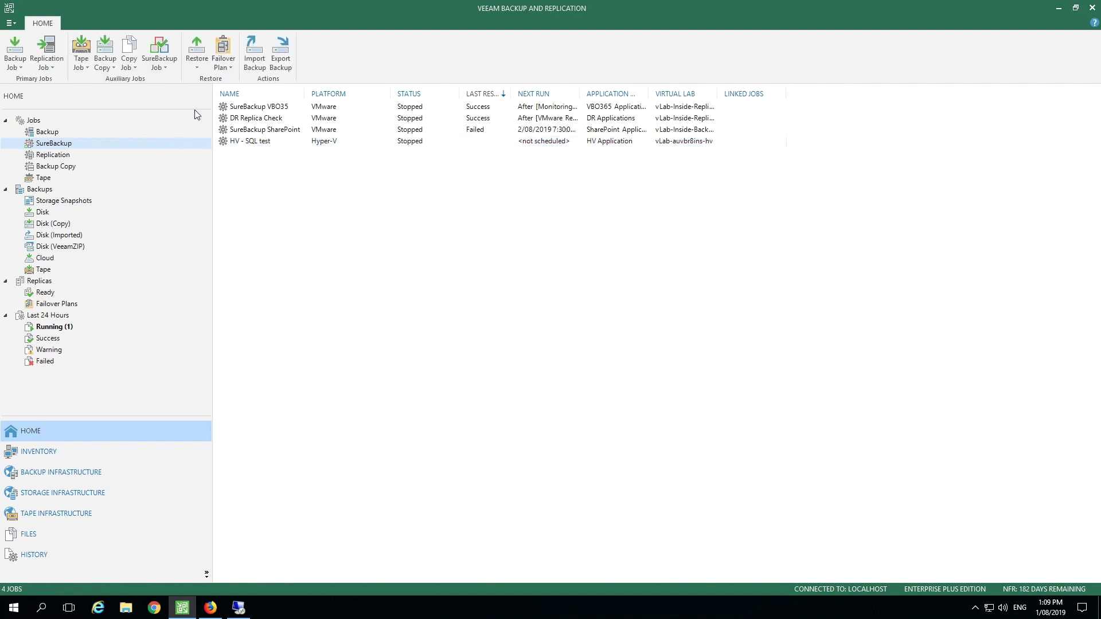
left_click(197, 53)
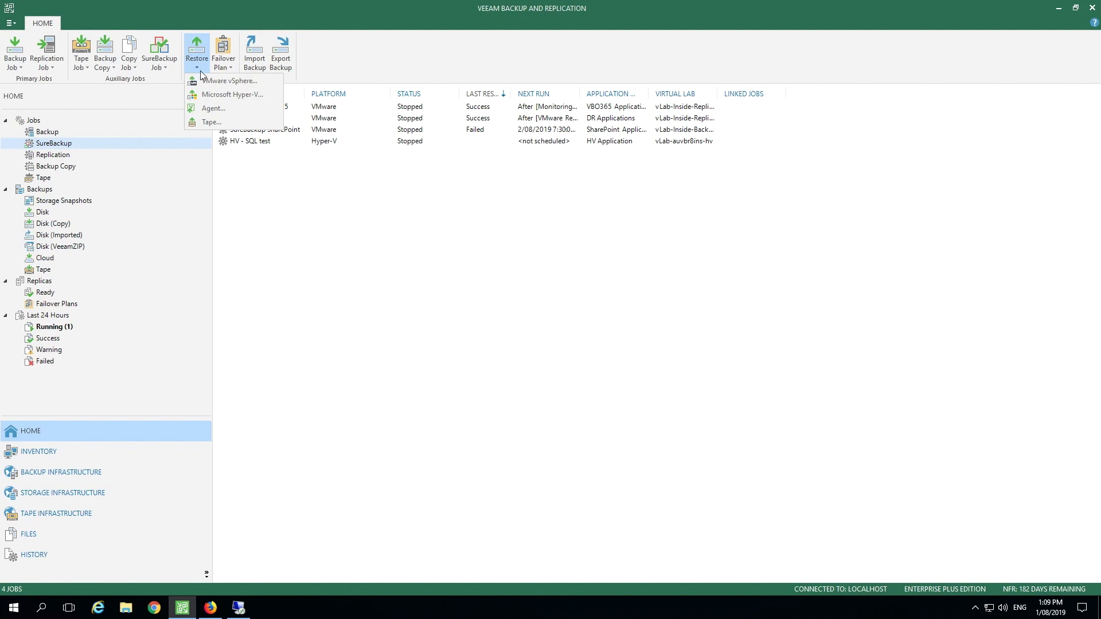
- Pick Microsoft Hyper-V, then Restore from backup to list its restore types
left_click(231, 80)
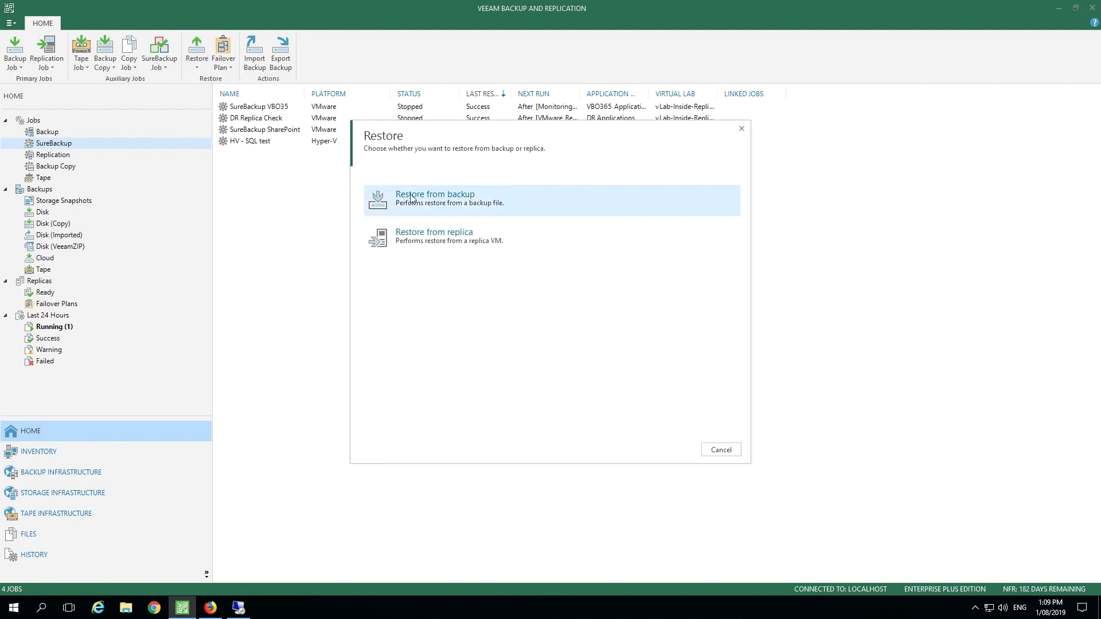
mouse_move(434, 239)
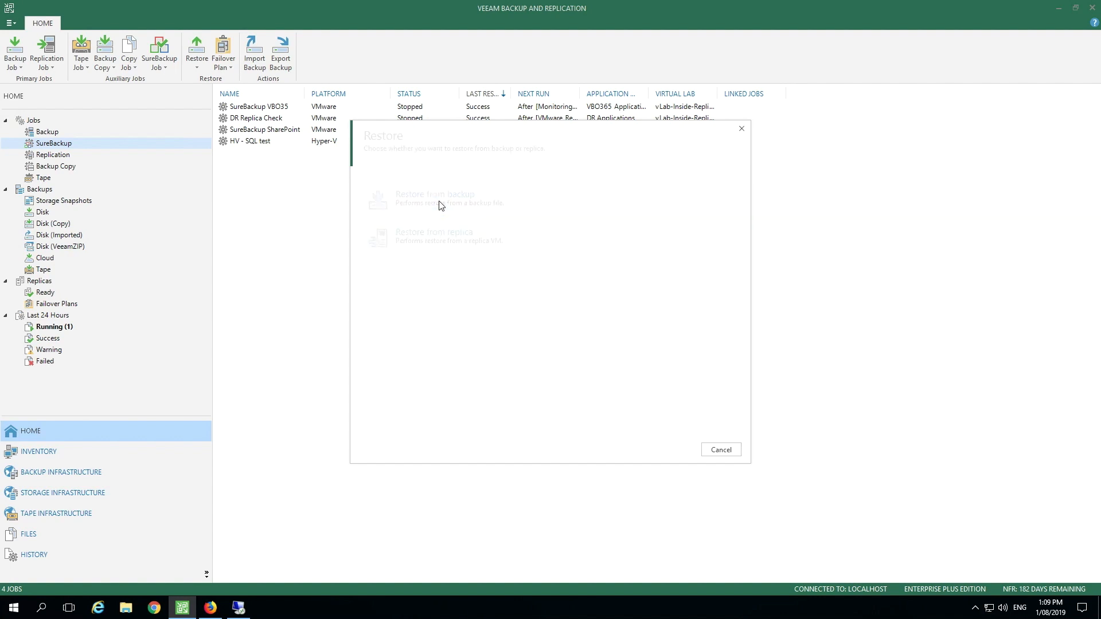
left_click(435, 198)
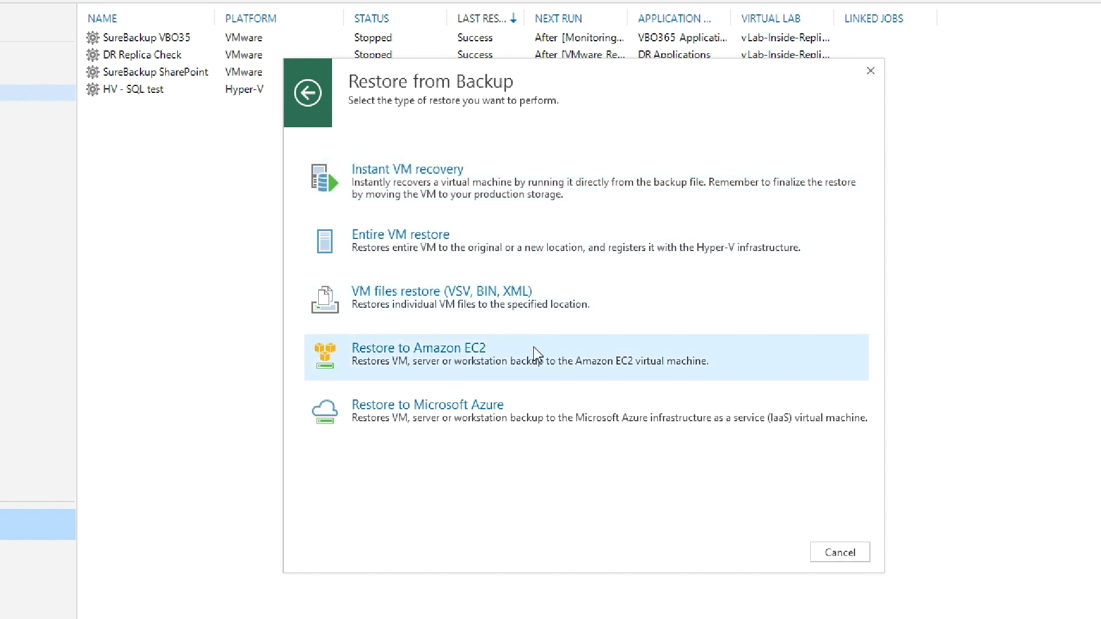
mouse_move(535, 359)
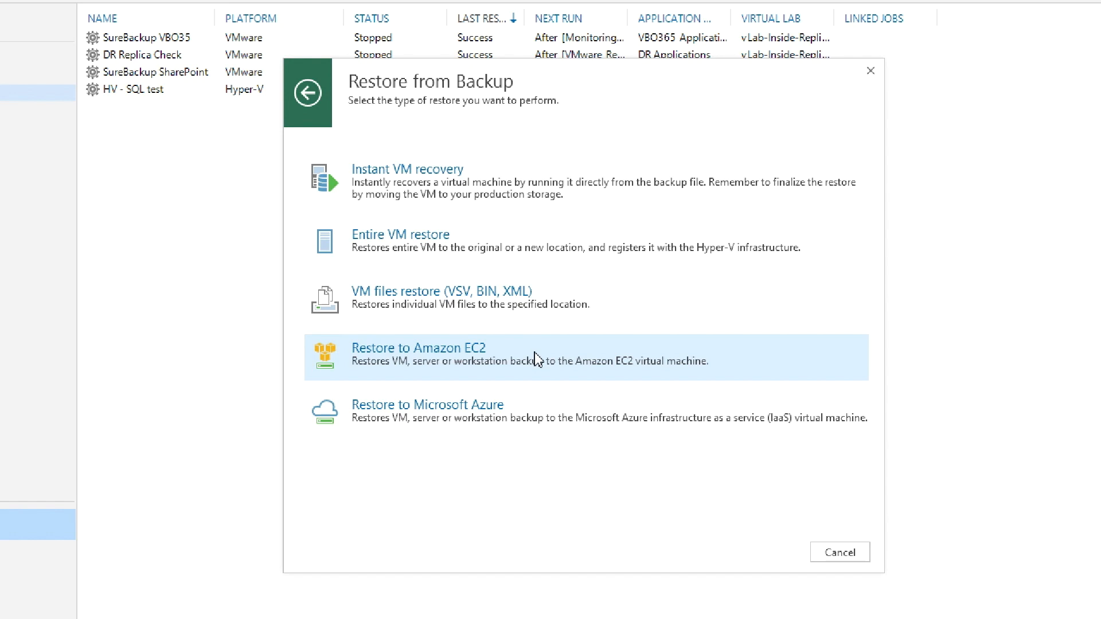
mouse_move(329, 132)
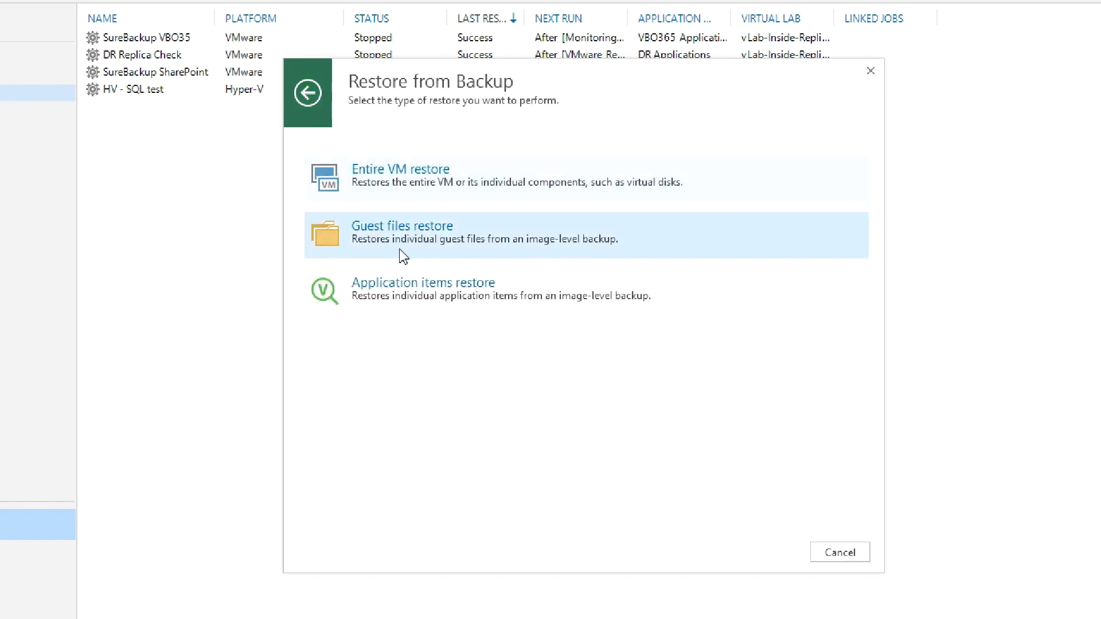
left_click(401, 232)
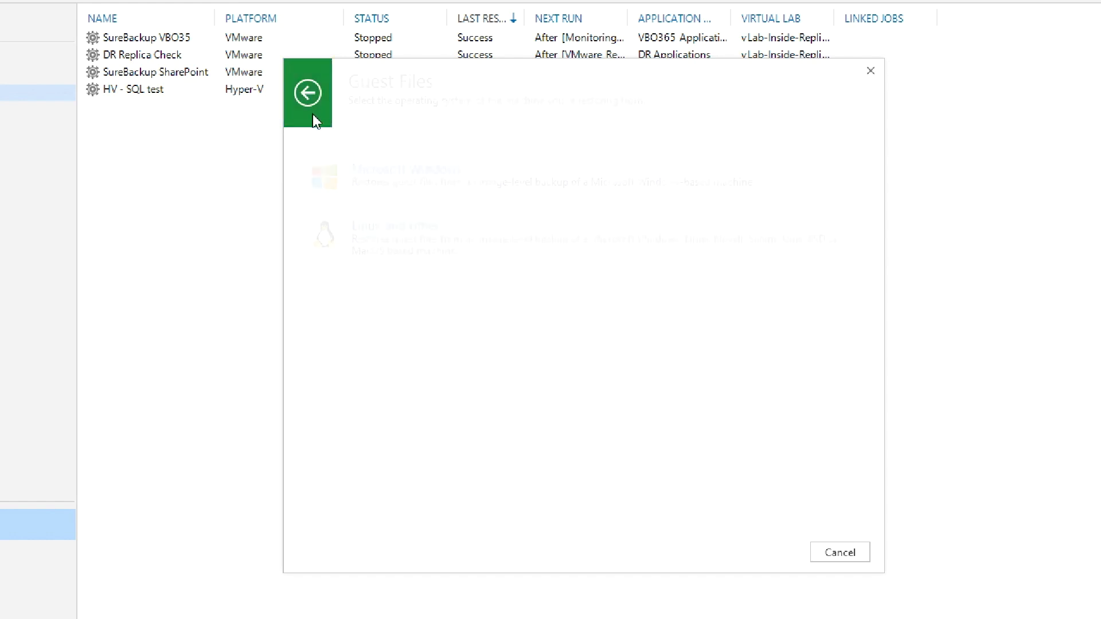
left_click(307, 92)
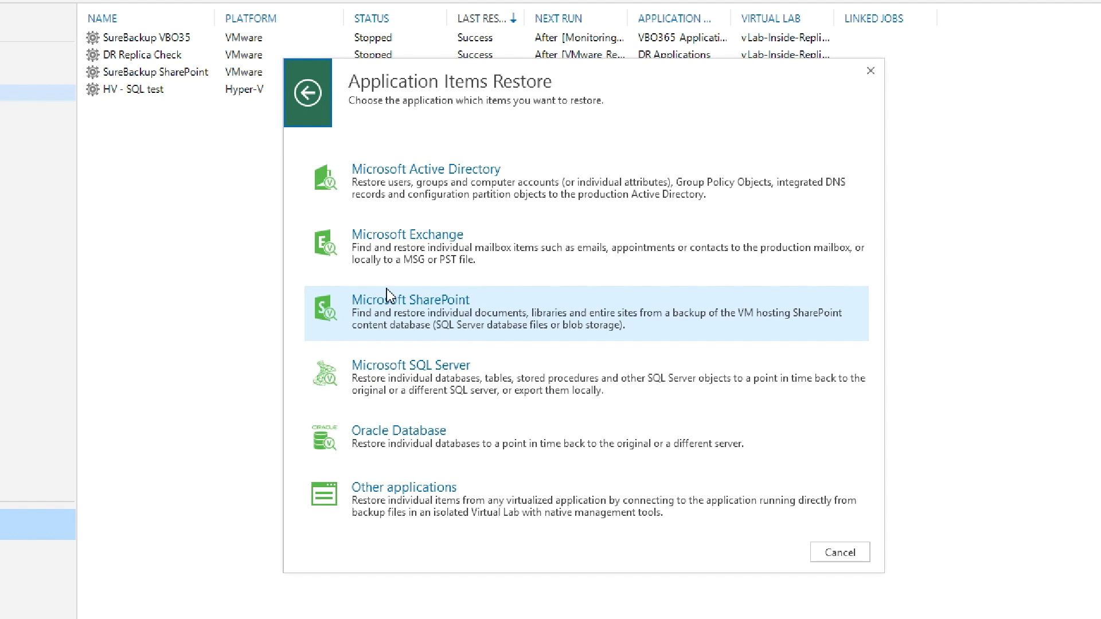
mouse_move(475, 308)
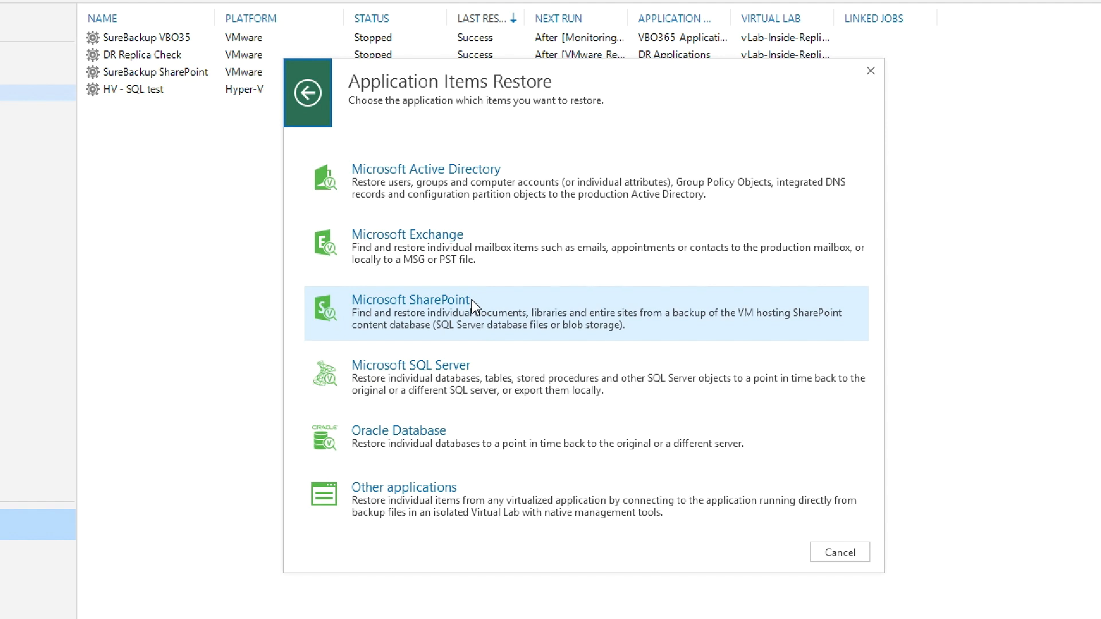
mouse_move(438, 251)
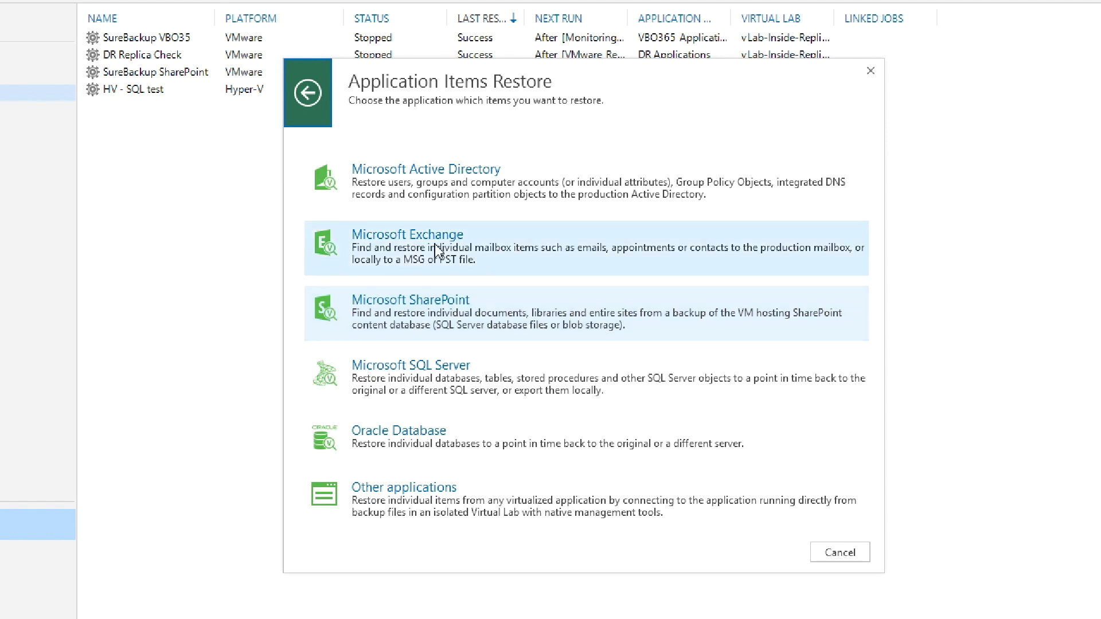
left_click(307, 94)
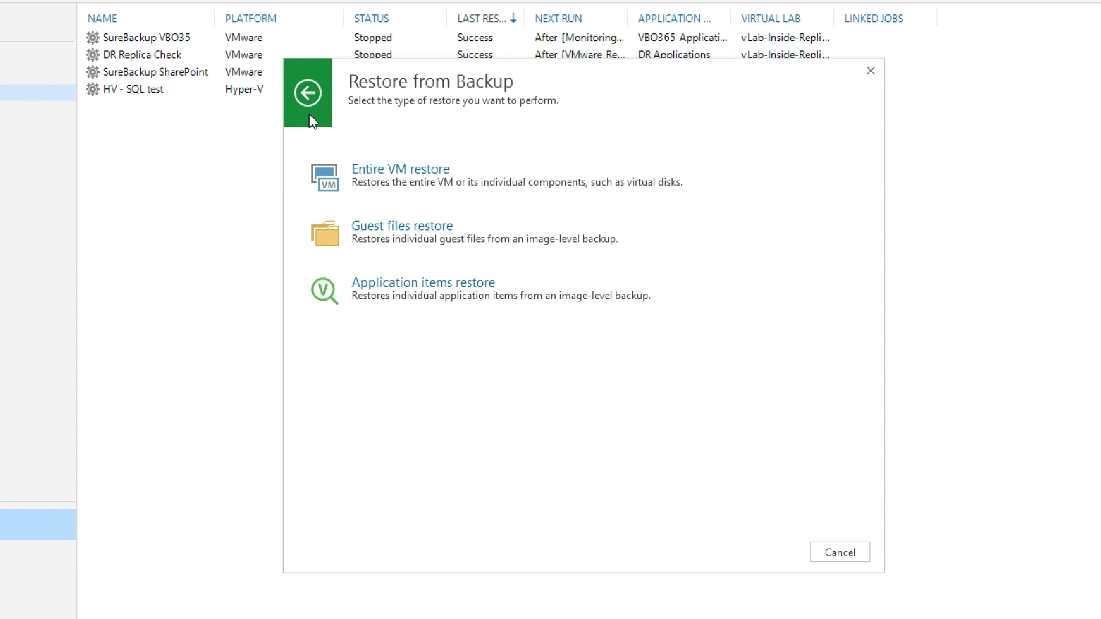
- Go back and choose Restore from replica to list its restore types
left_click(307, 93)
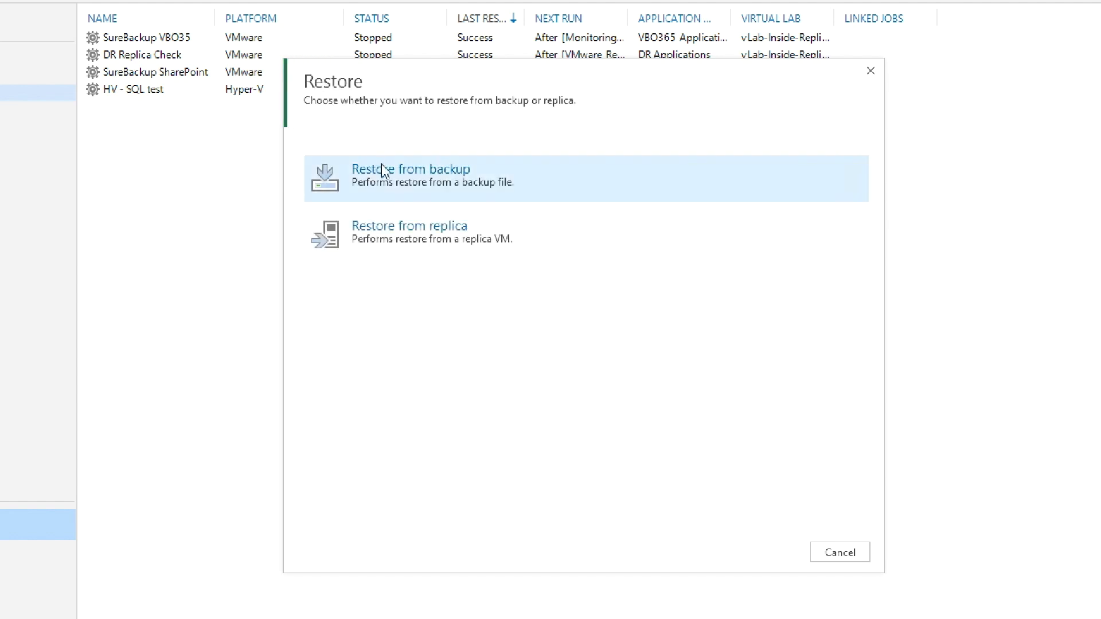
mouse_move(410, 235)
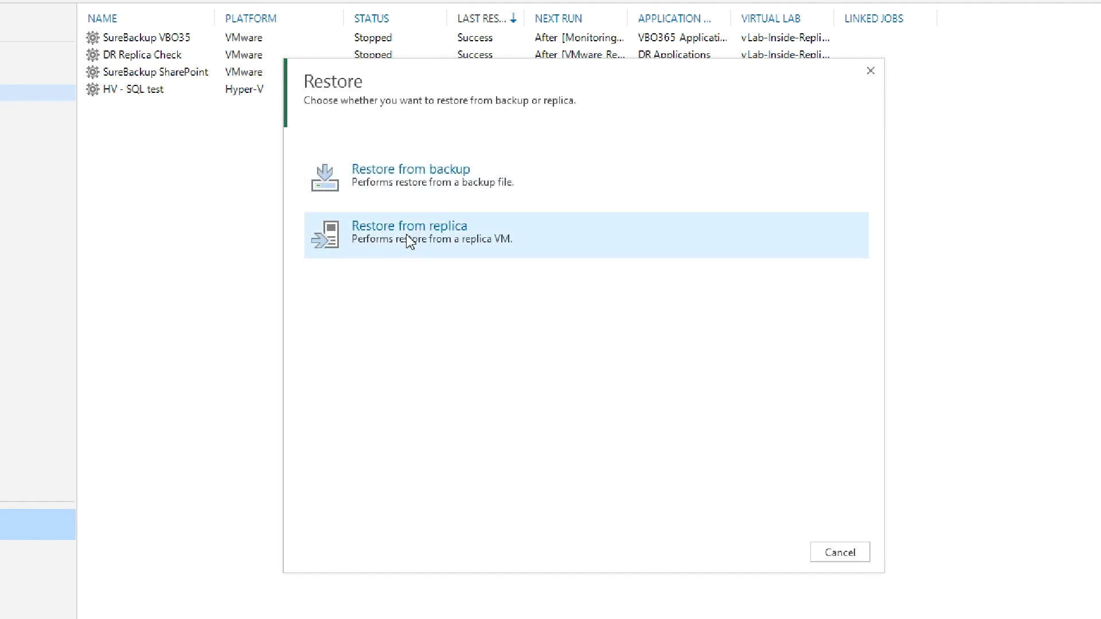
left_click(410, 232)
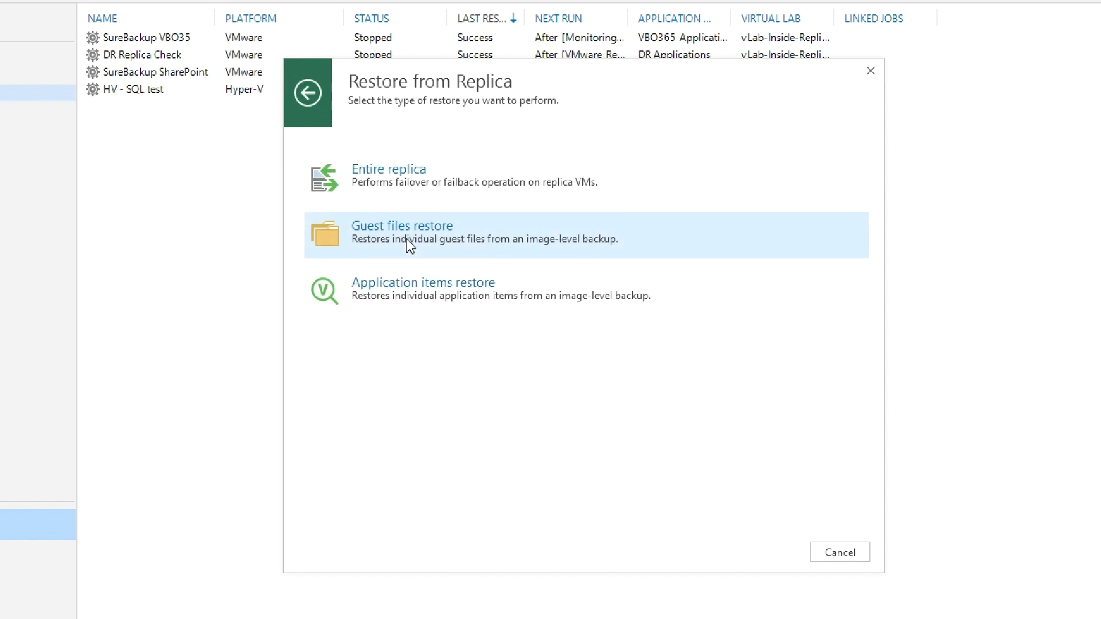